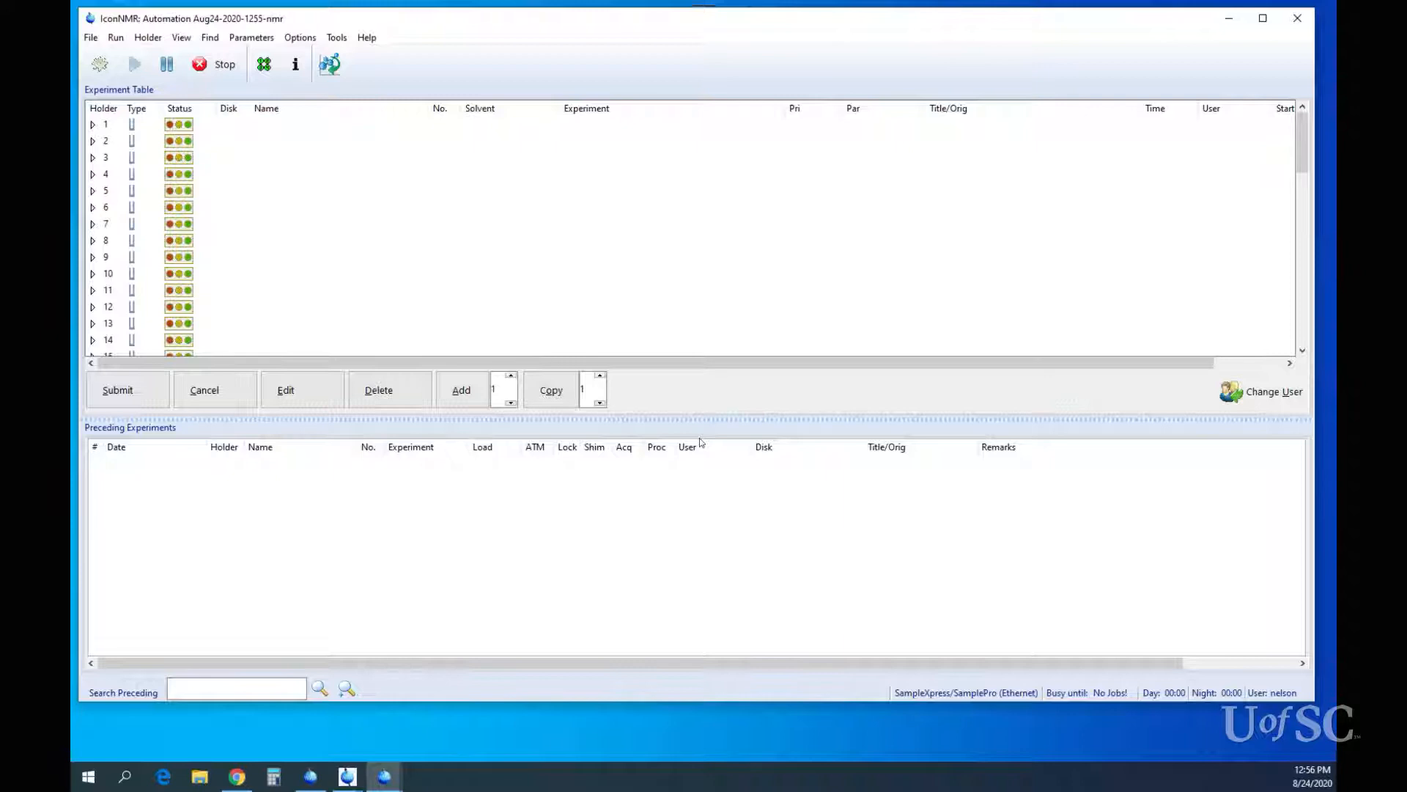
pyautogui.moveTo(305, 198)
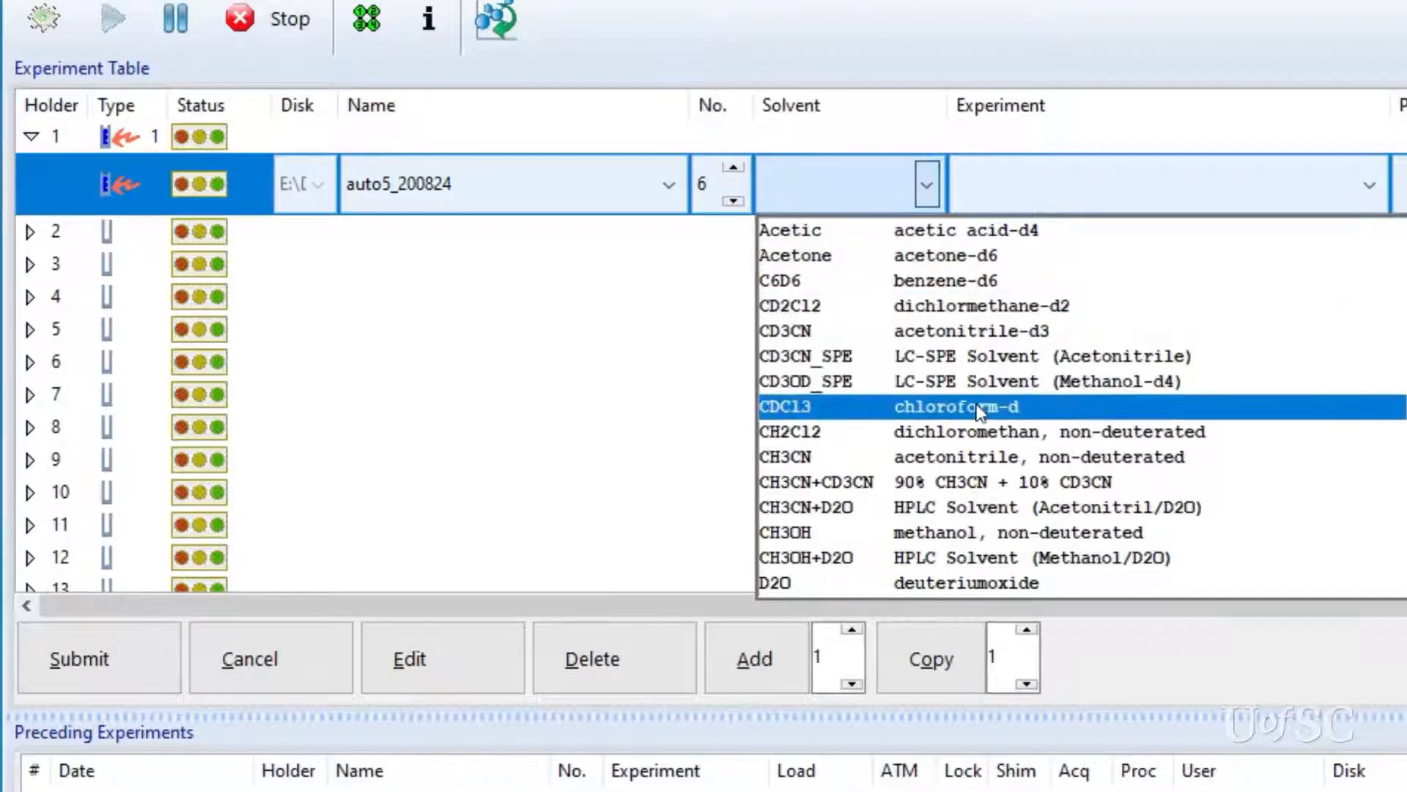
# Choose CDCl3 as the solvent for holder 1 and bring up the experiment list.
pyautogui.click(958, 406)
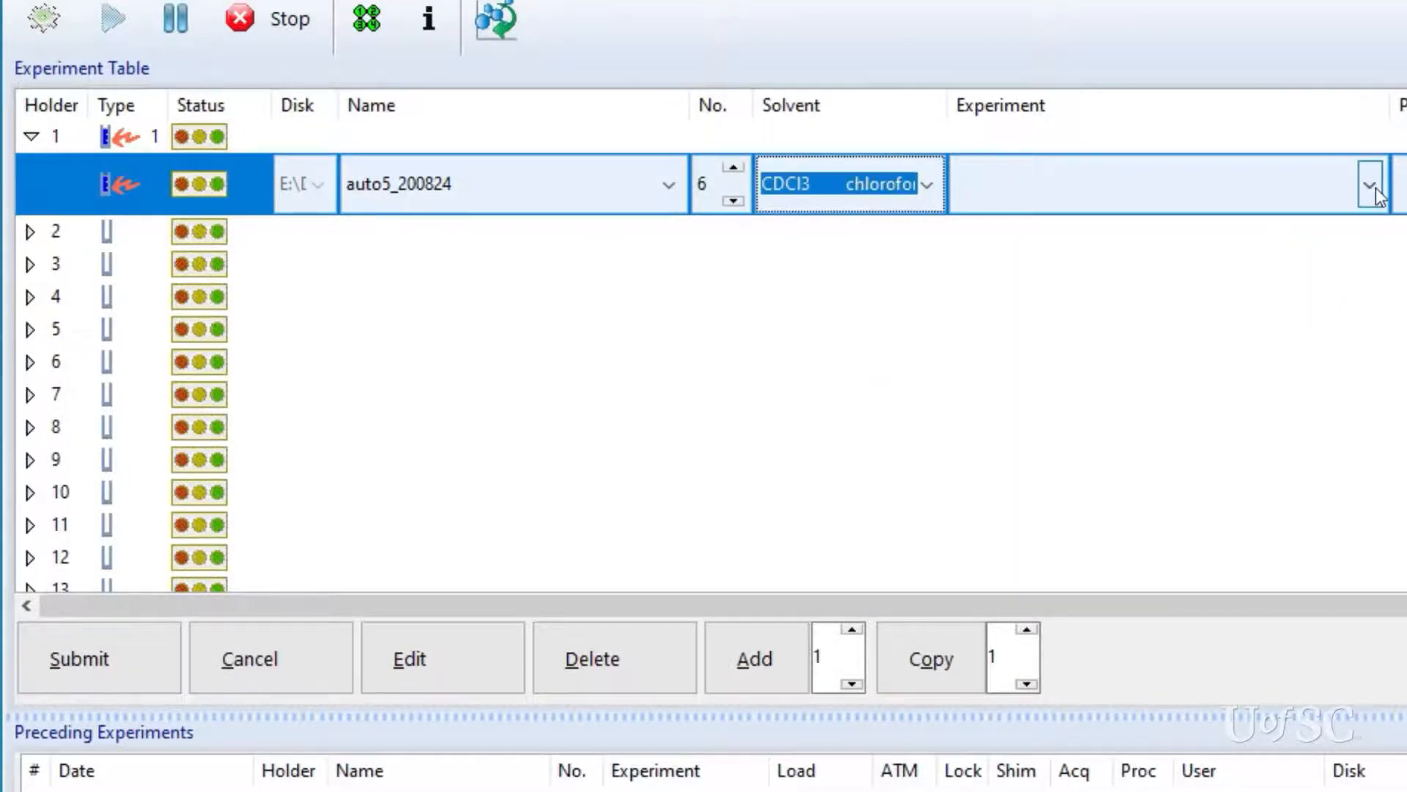
pyautogui.click(1364, 183)
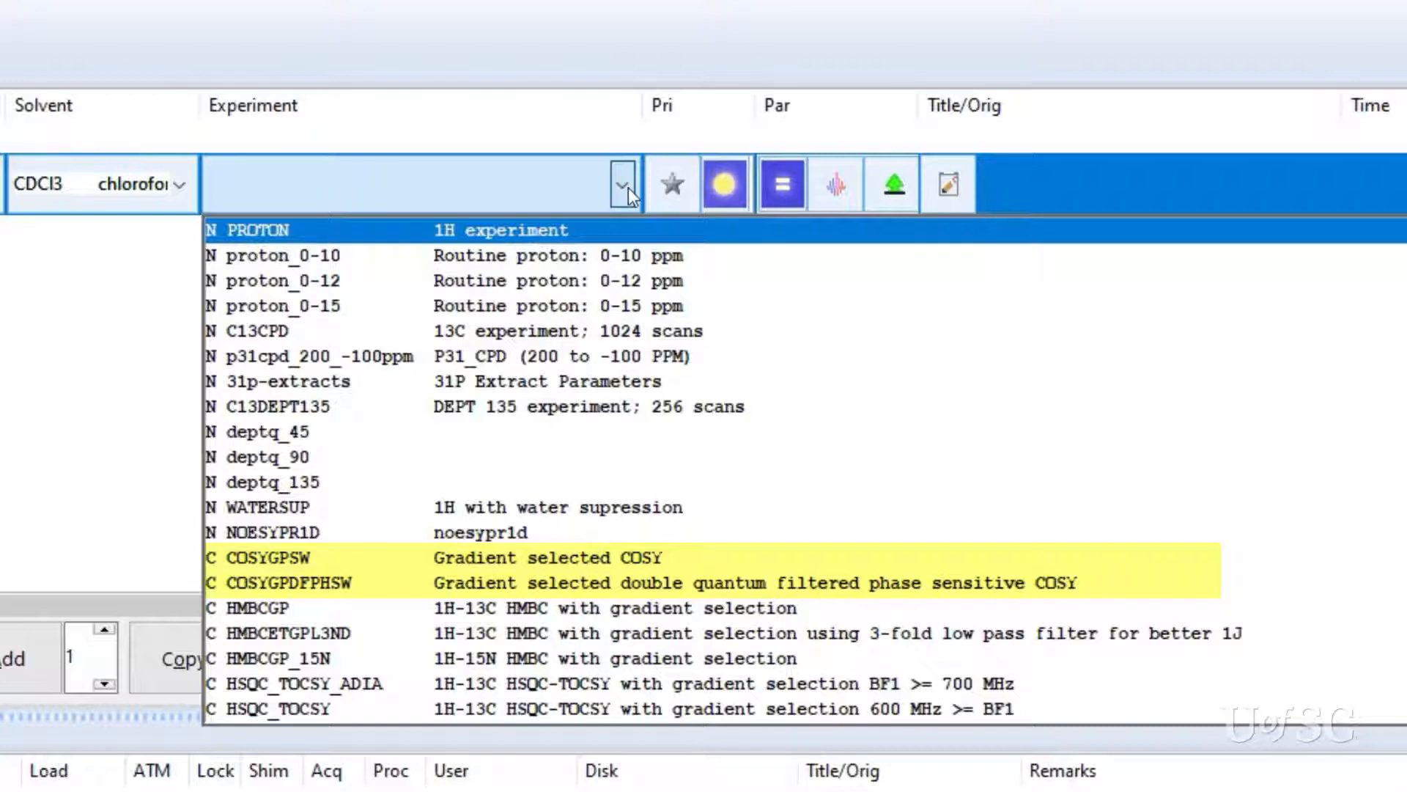
# Choose the 1H PROTON experiment for holder 1 in CDCl3.
pyautogui.click(270, 457)
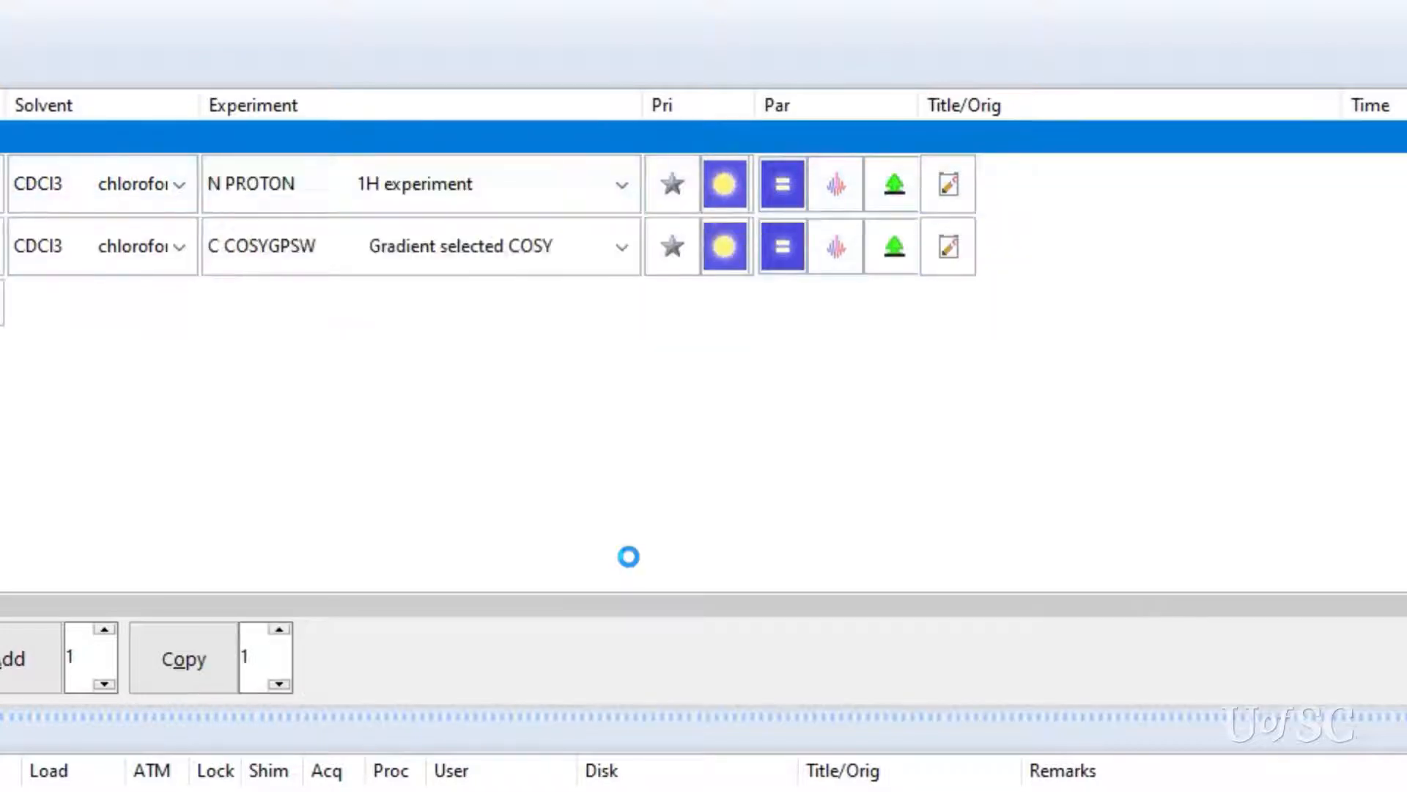
# Review the PROTON experiment's acquisition parameters and dismiss them.
pyautogui.click(404, 185)
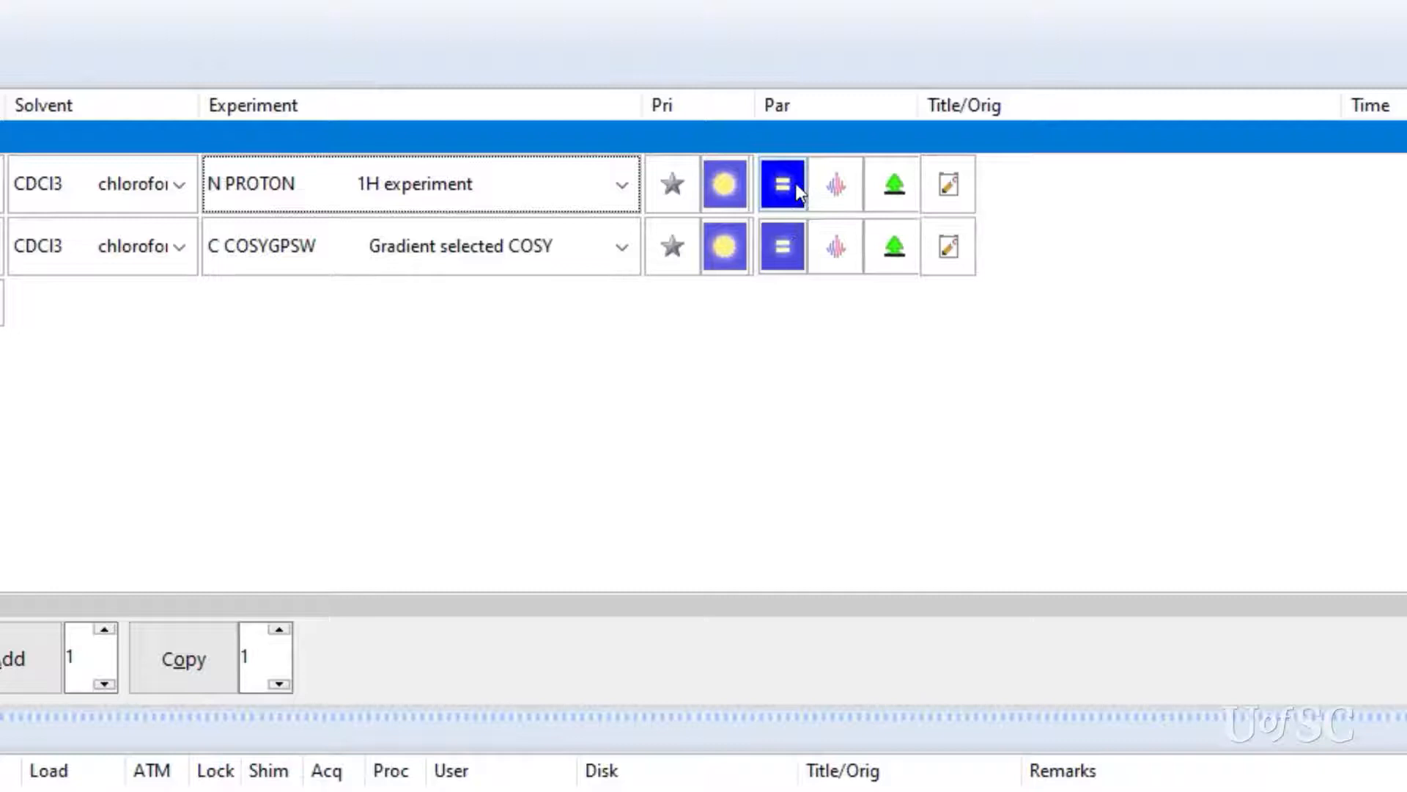
pyautogui.click(782, 183)
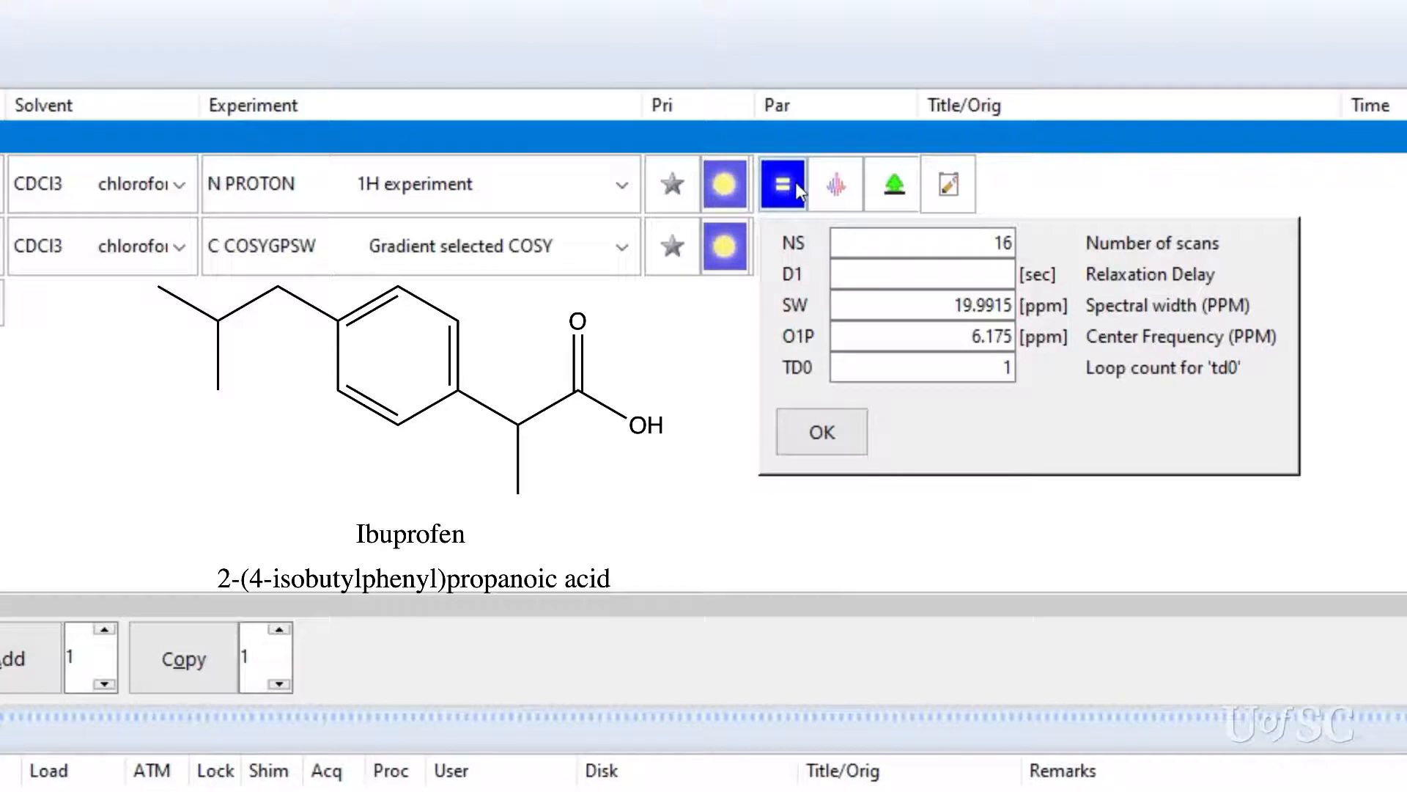
pyautogui.click(780, 246)
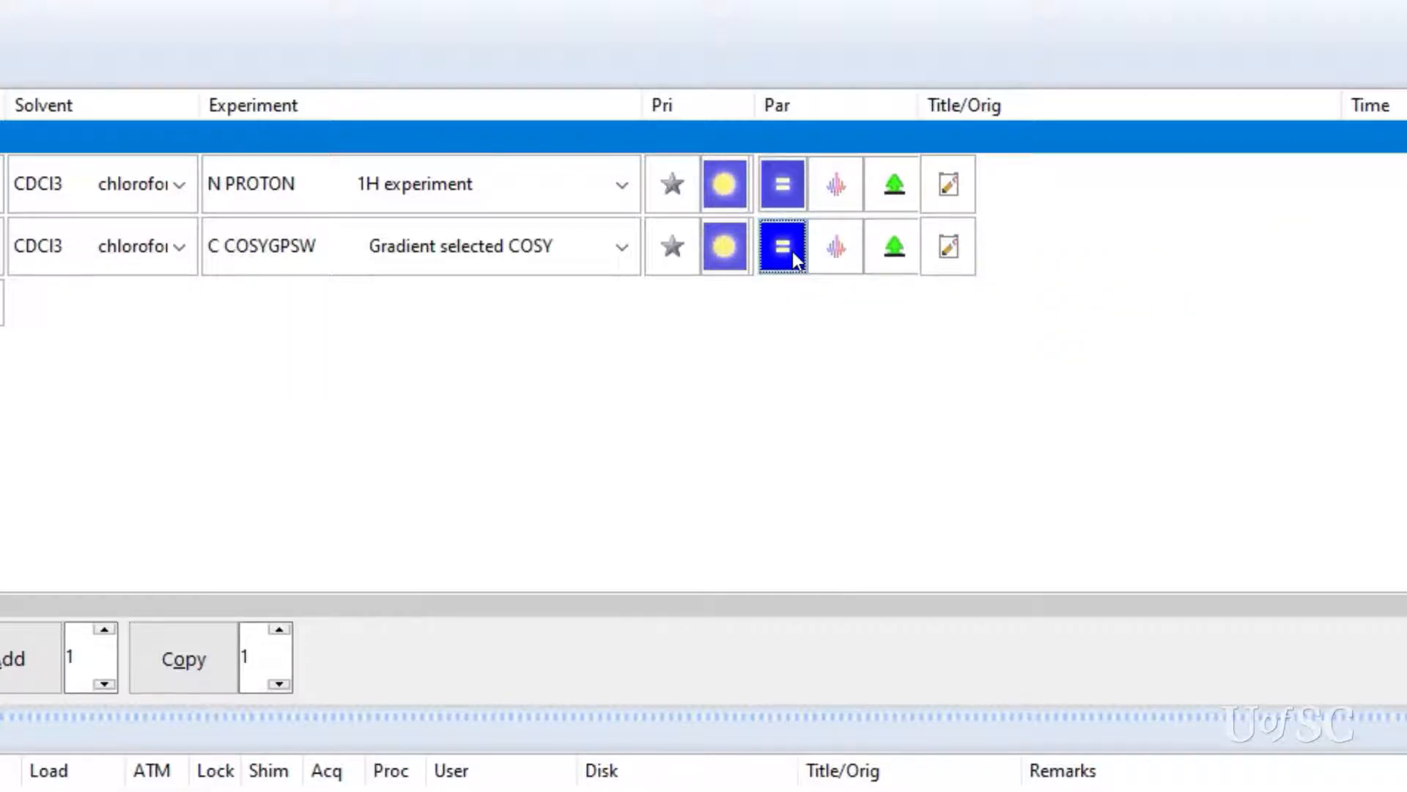
pyautogui.click(780, 246)
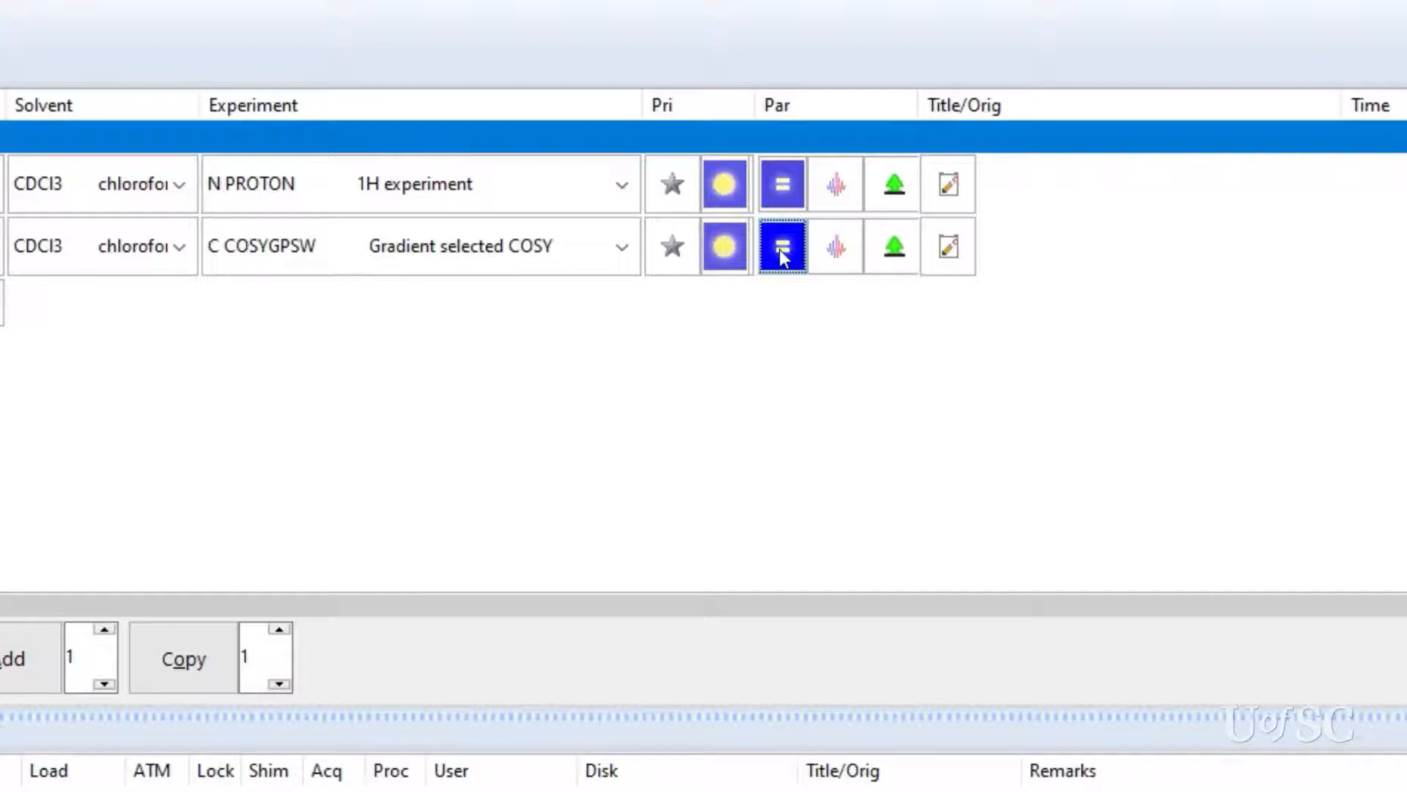
# Set the COSYGPSW experiment's number of scans NS to 2.
pyautogui.click(781, 246)
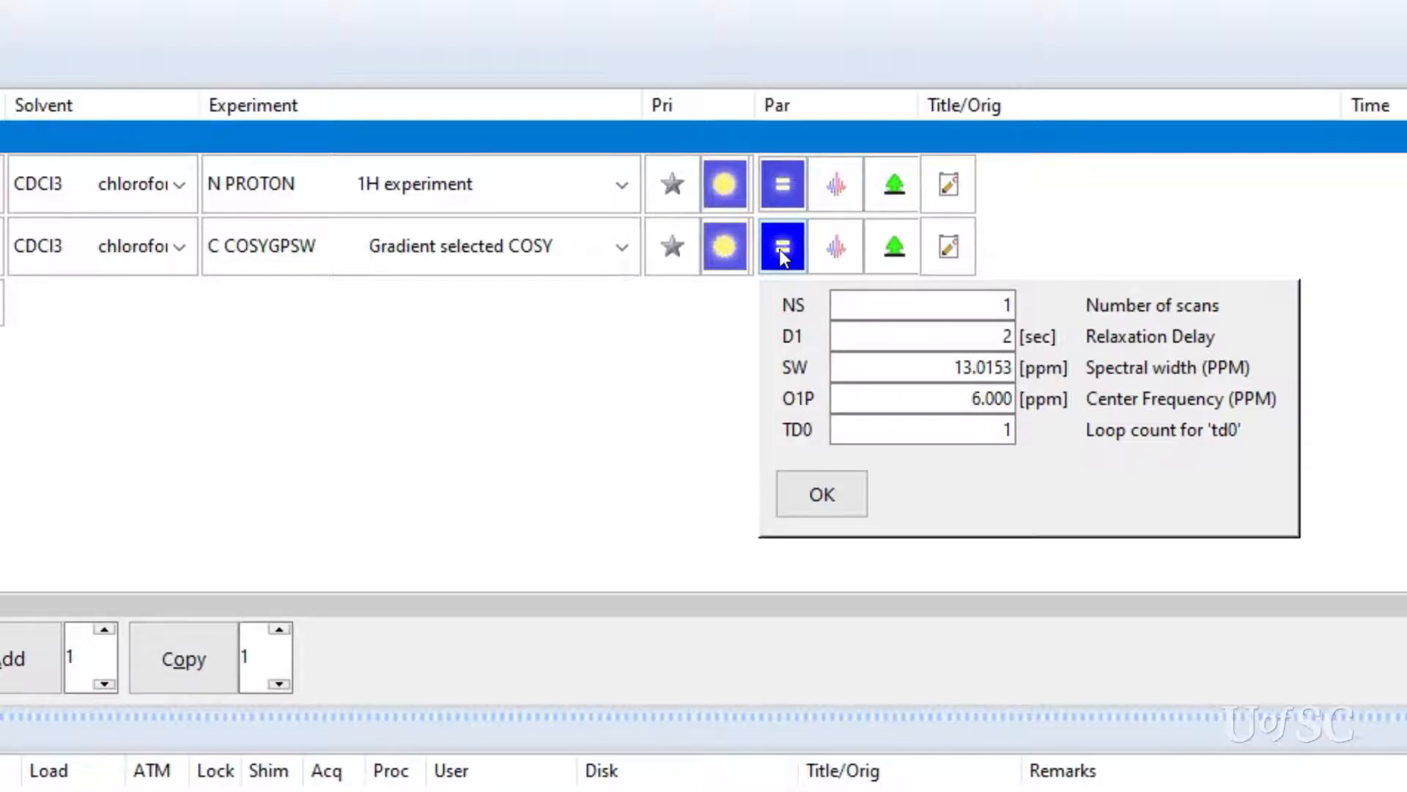
pyautogui.click(920, 305)
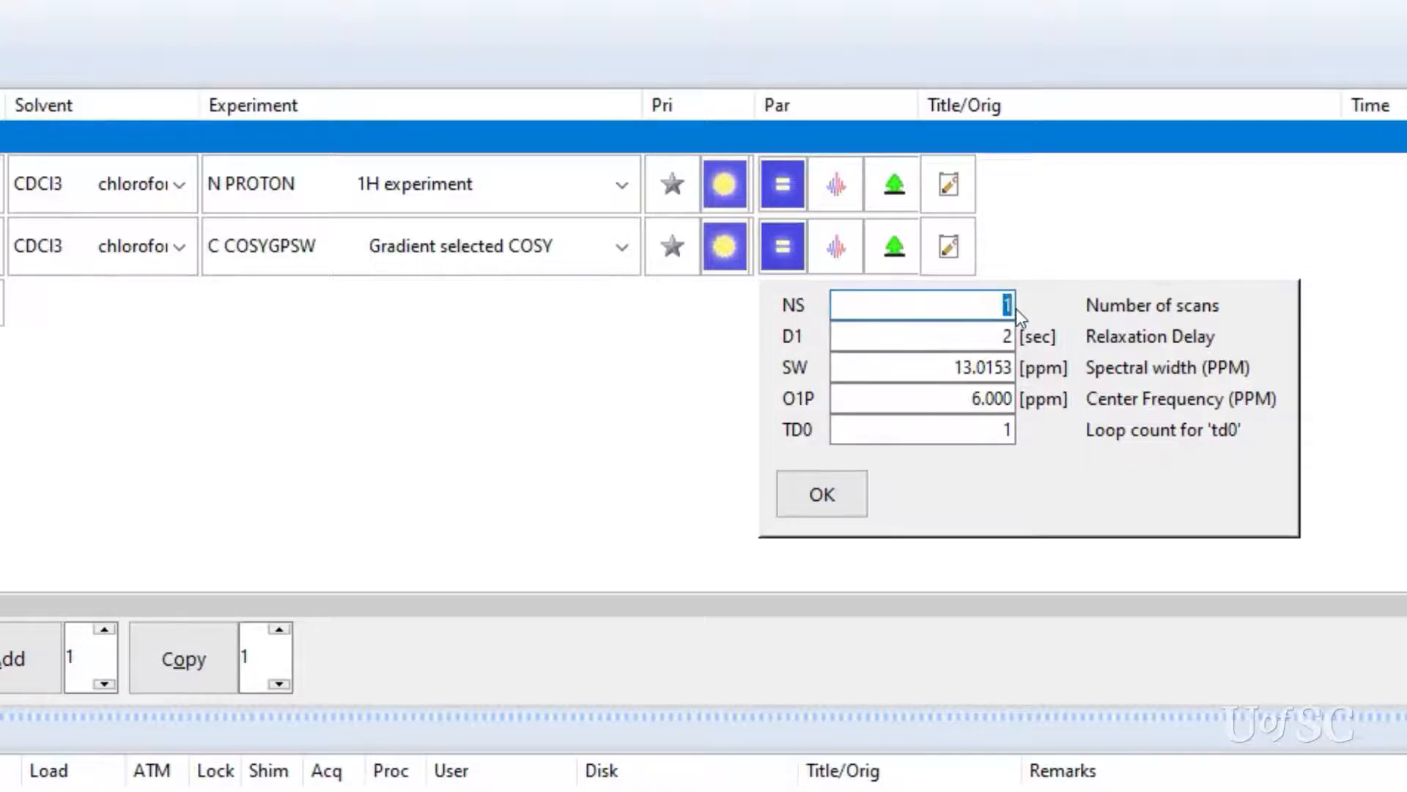
pyautogui.write('2')
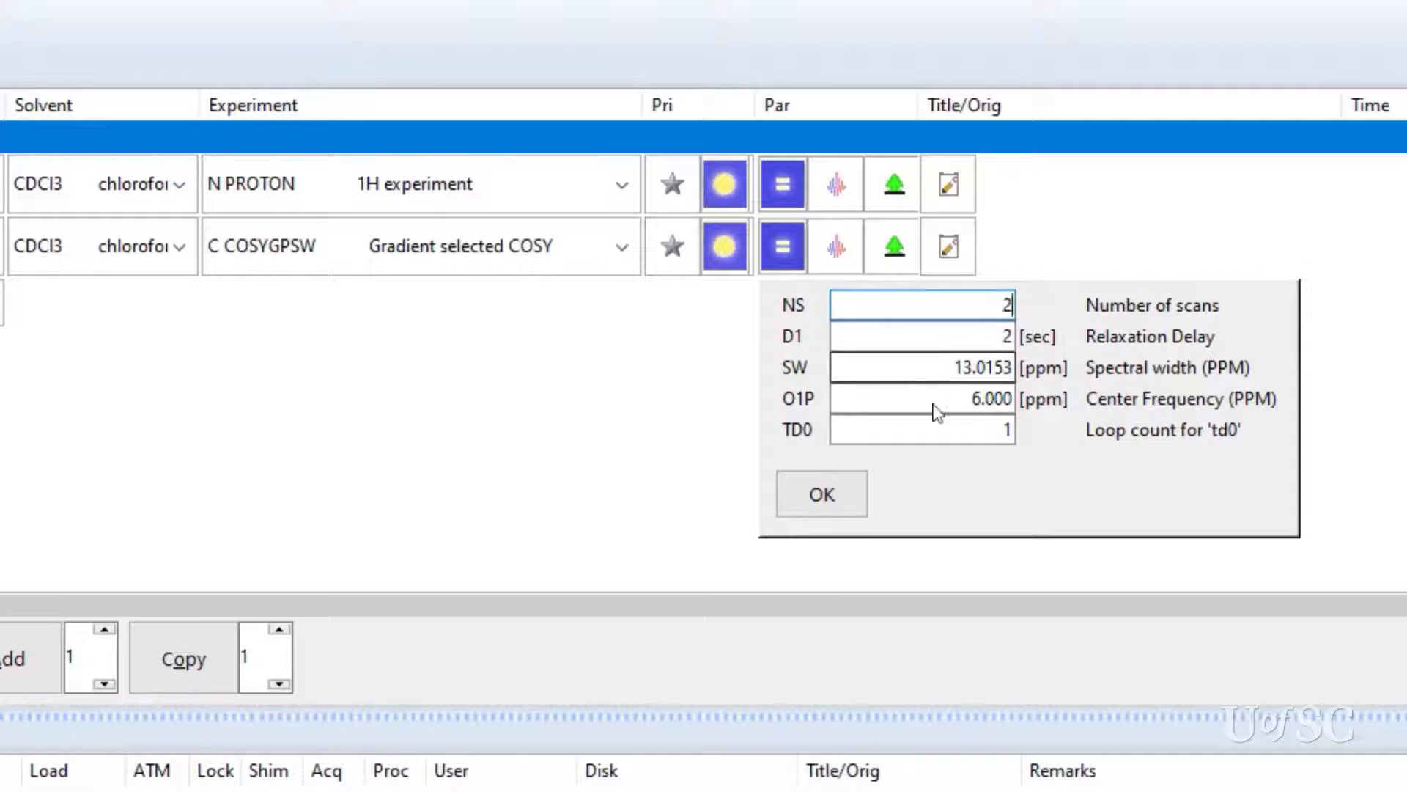
pyautogui.click(821, 494)
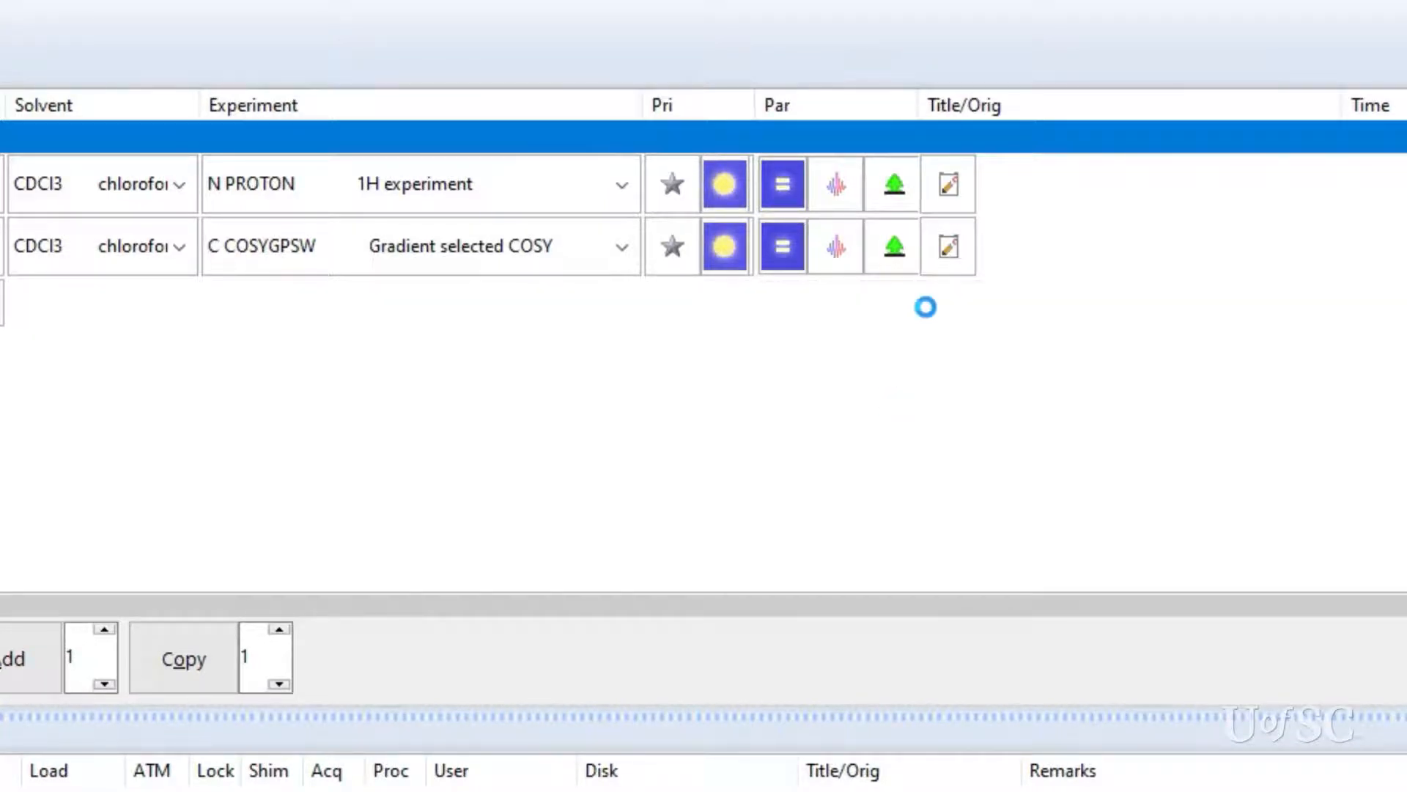
# Title both experiments 'Ibuprofen in CDCl3' via Set & Copy Title.
pyautogui.click(947, 183)
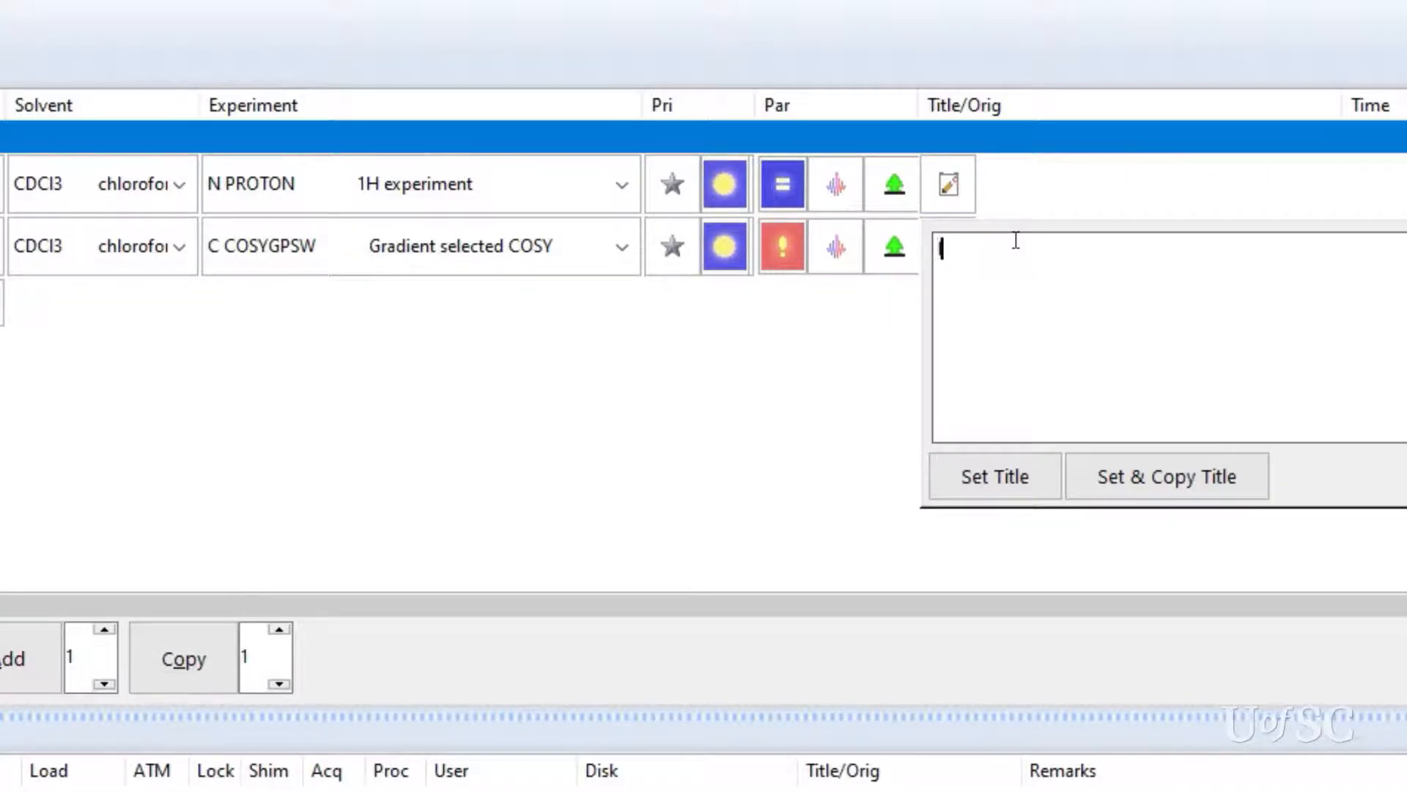
pyautogui.write('Ibu')
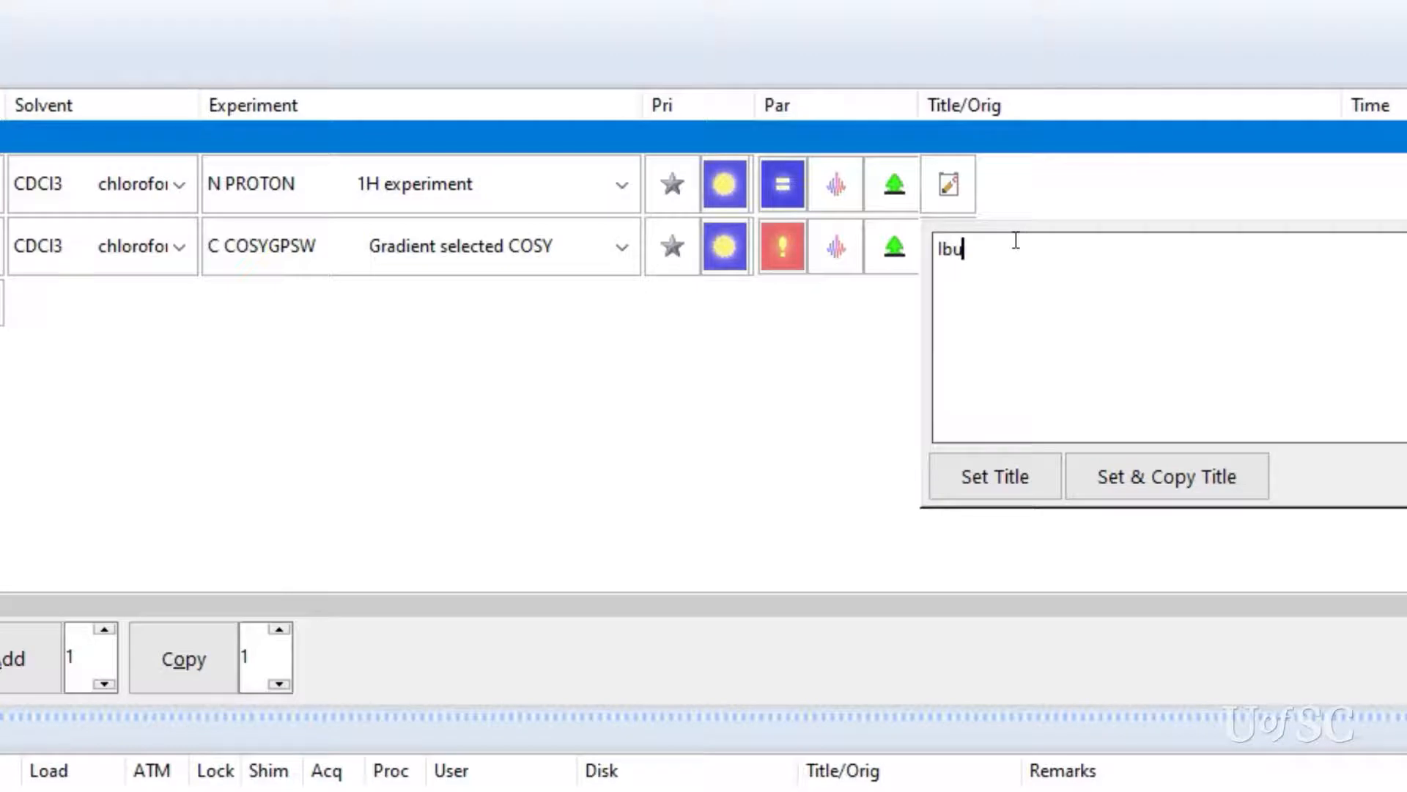
pyautogui.write('profen in CDC')
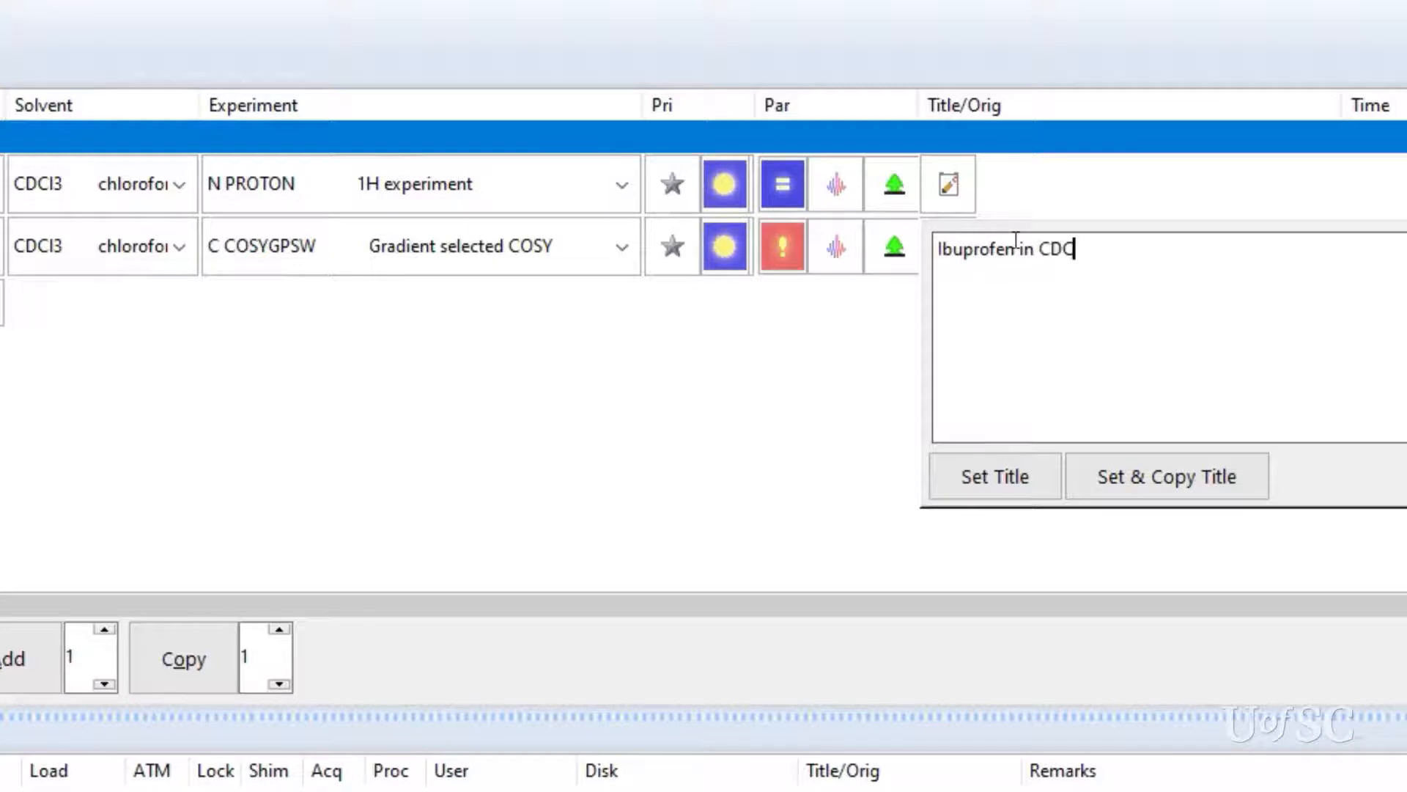
pyautogui.write('l3')
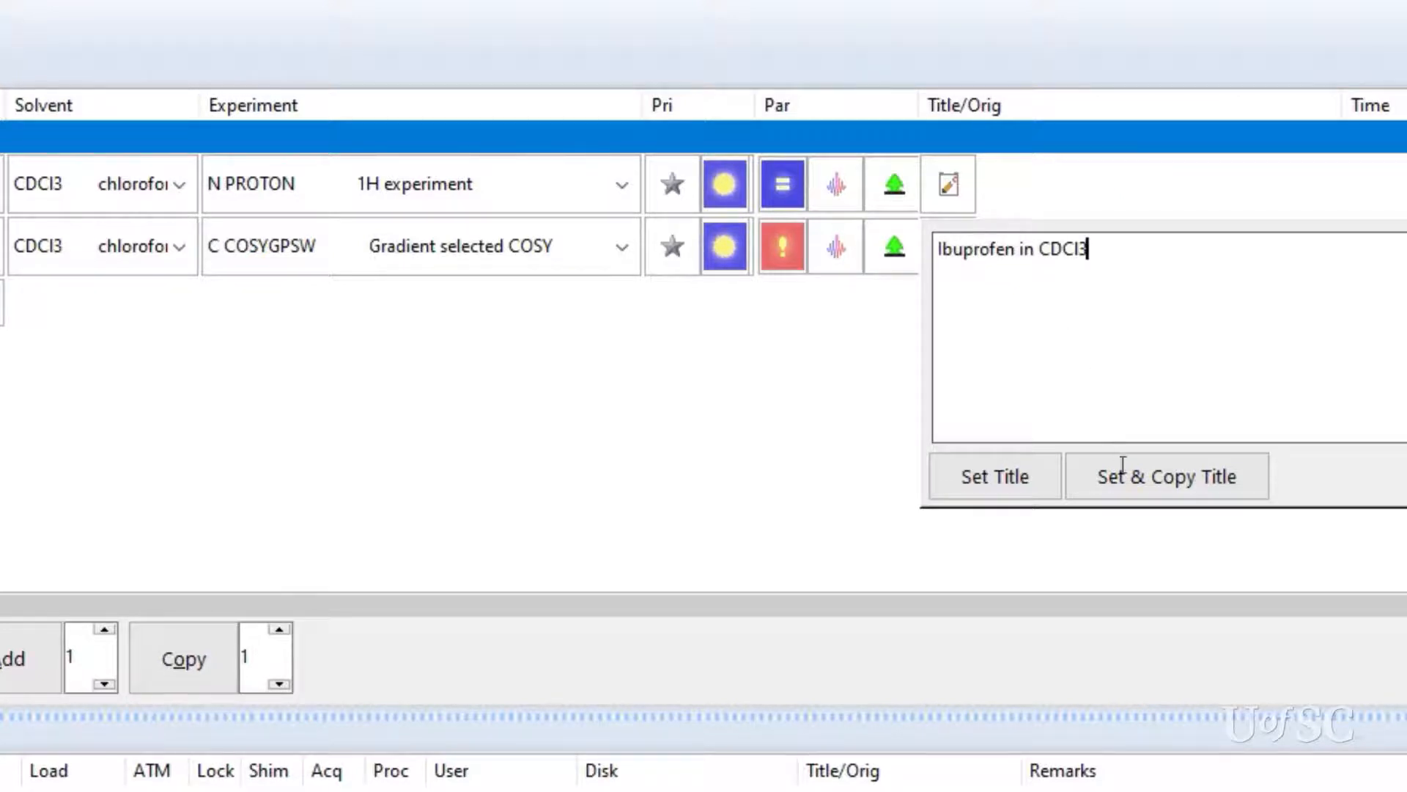
pyautogui.click(1166, 475)
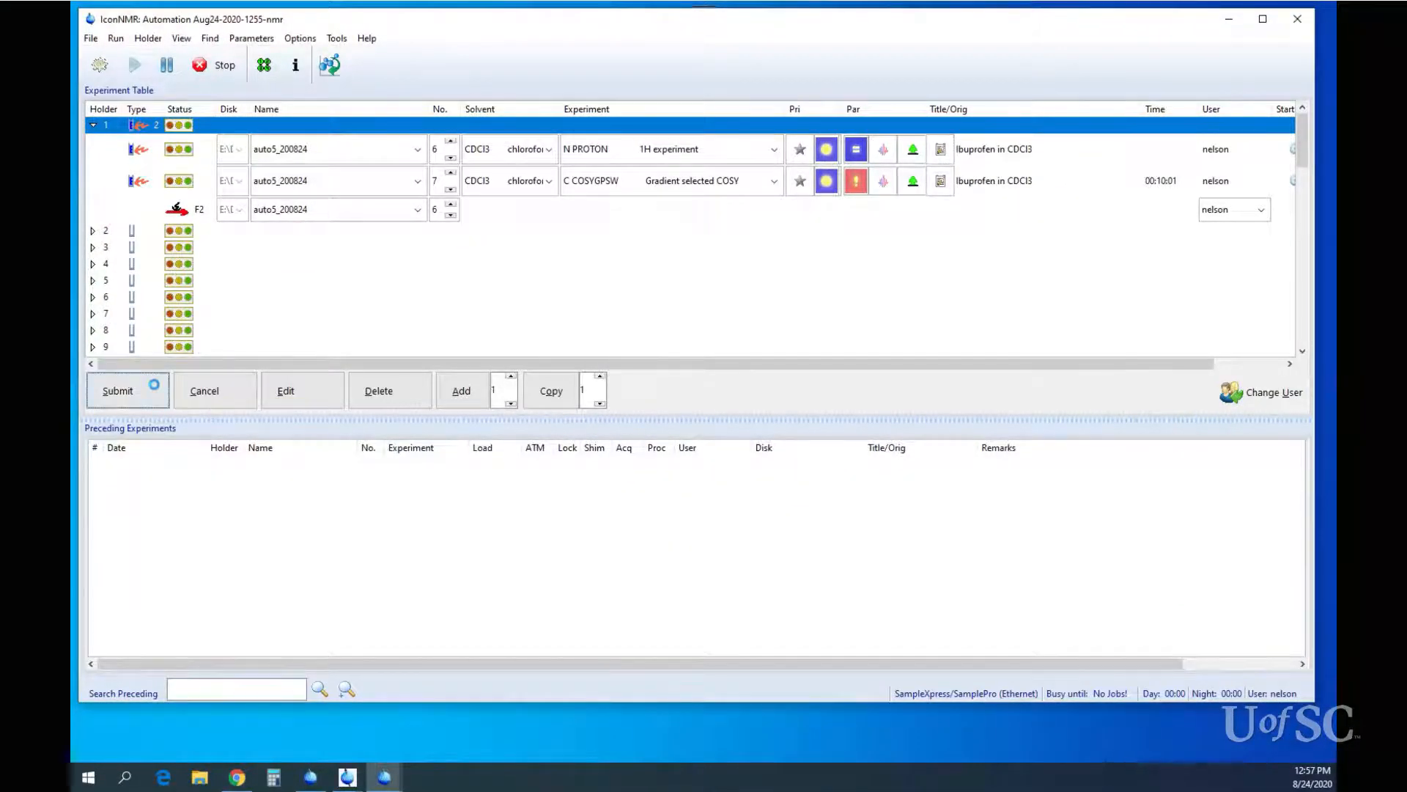
# Submit the queued PROTON and COSY experiments for acquisition.
pyautogui.click(117, 390)
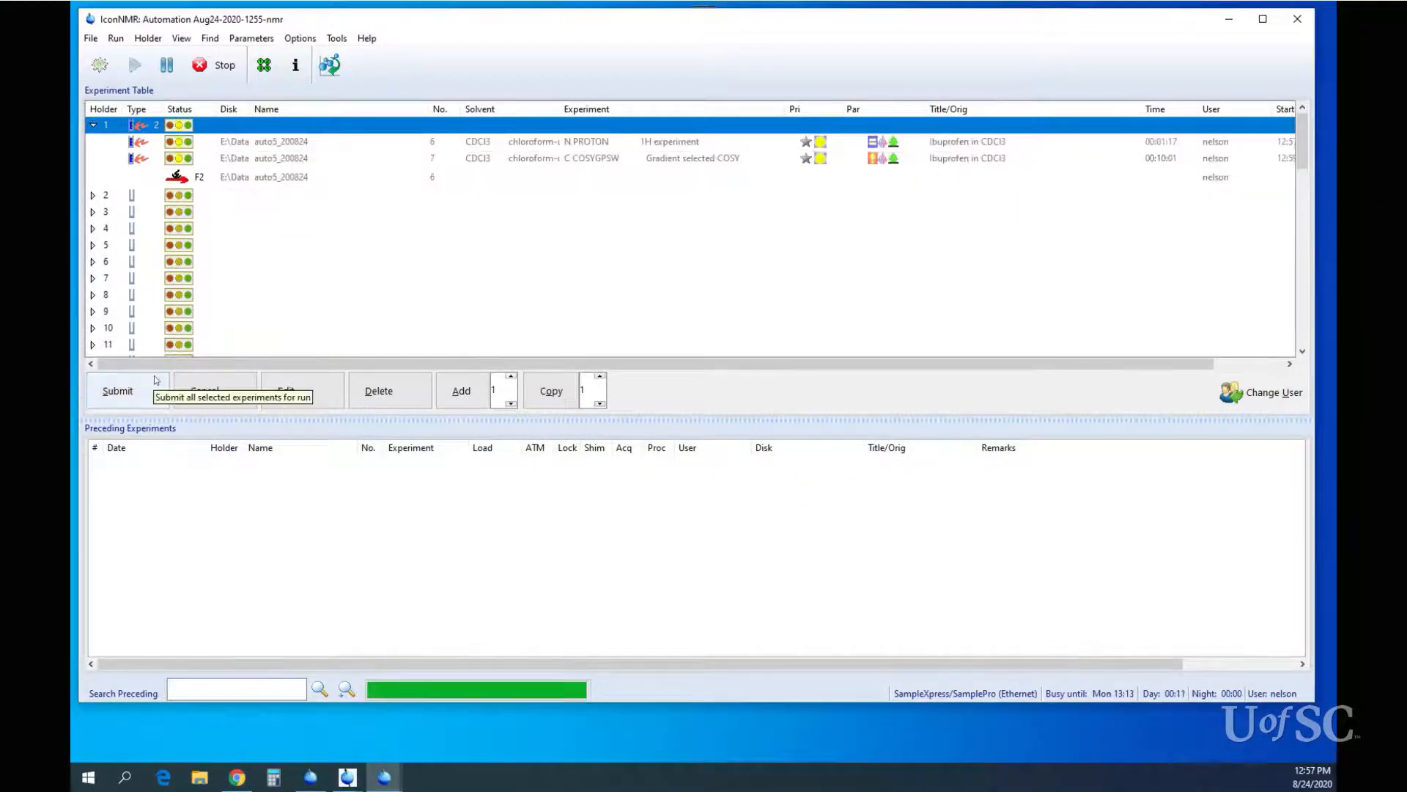
pyautogui.click(118, 390)
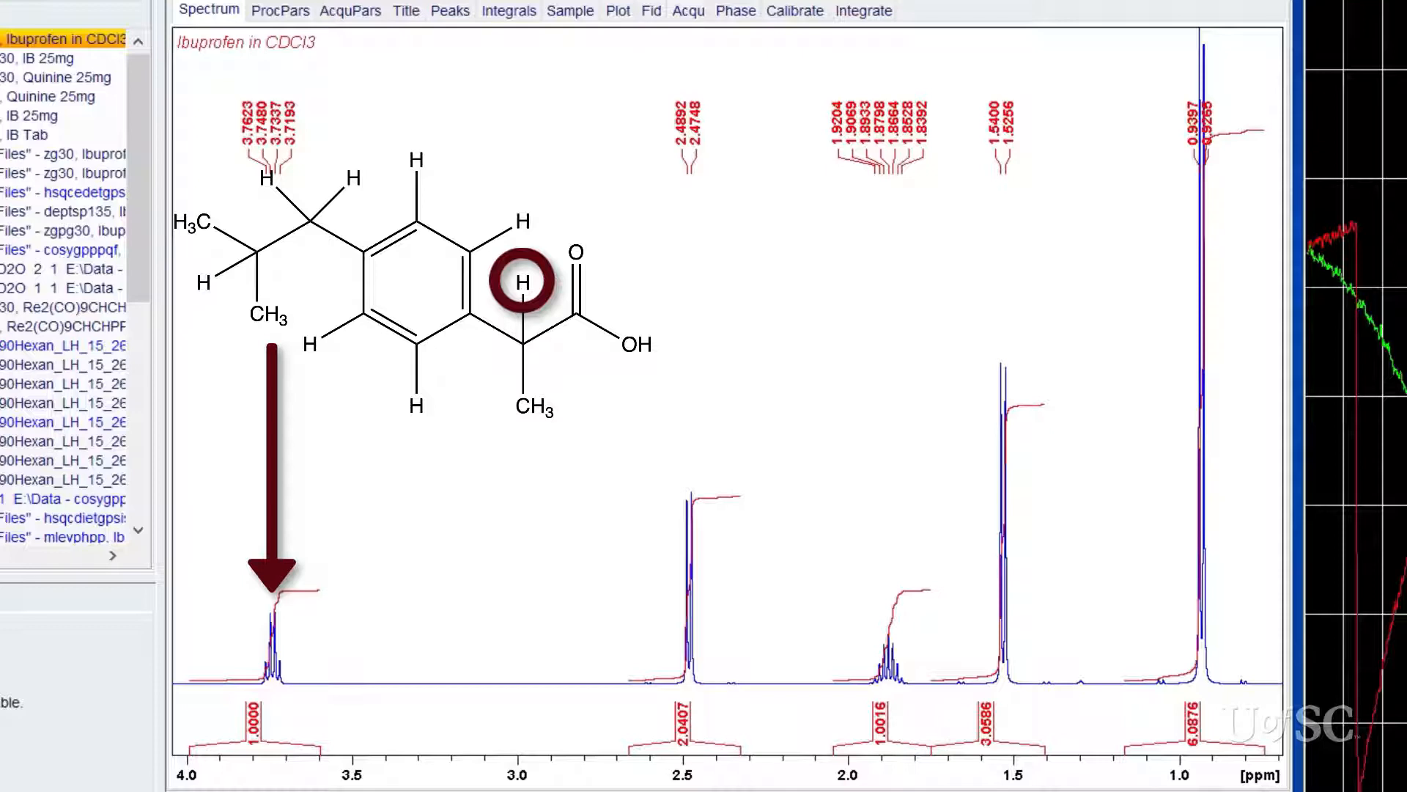
# Bring up the Ibuprofen in CDCl3 dataset in TopSpin's browser.
pyautogui.click(68, 40)
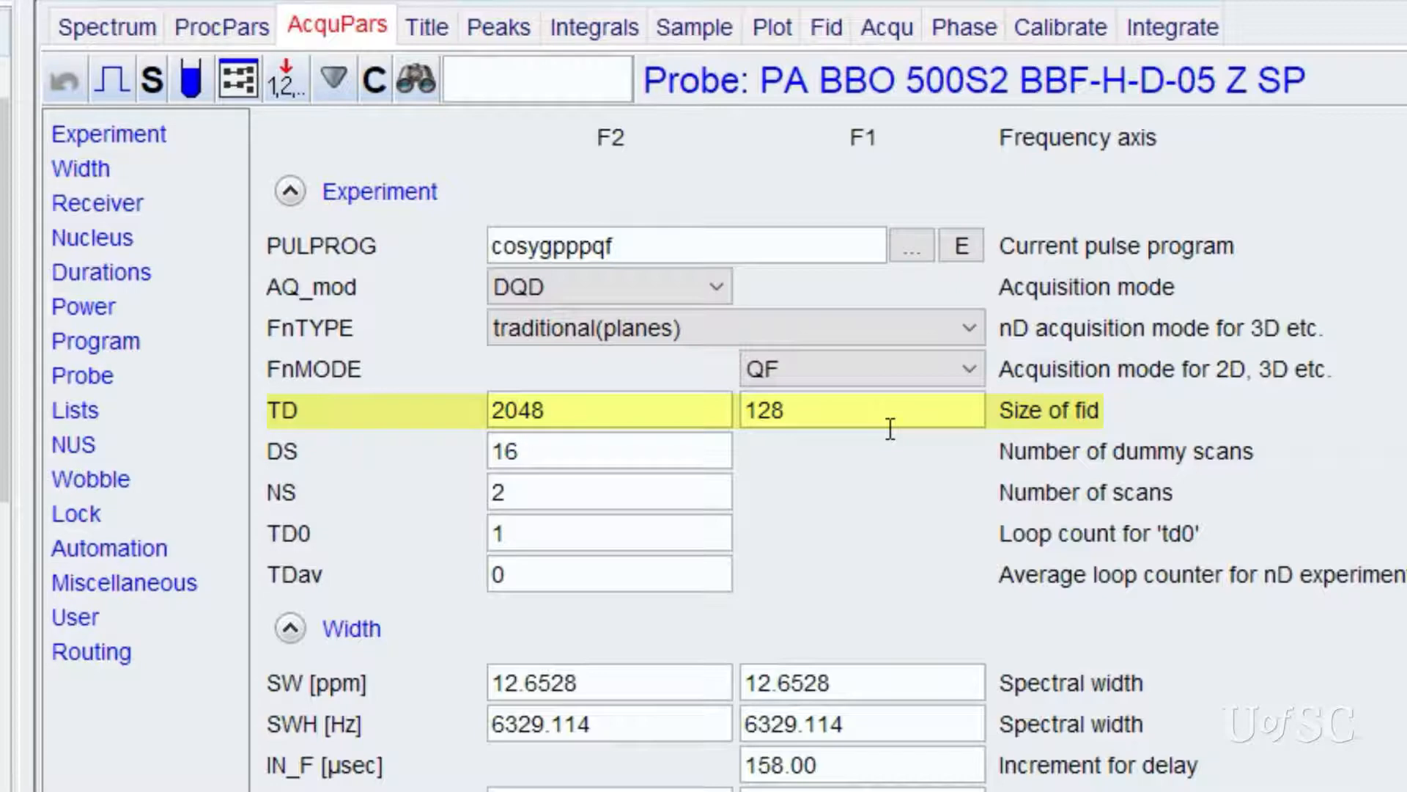
# Review TD in AcquPars and switch to the COSY's processing parameters.
pyautogui.click(862, 410)
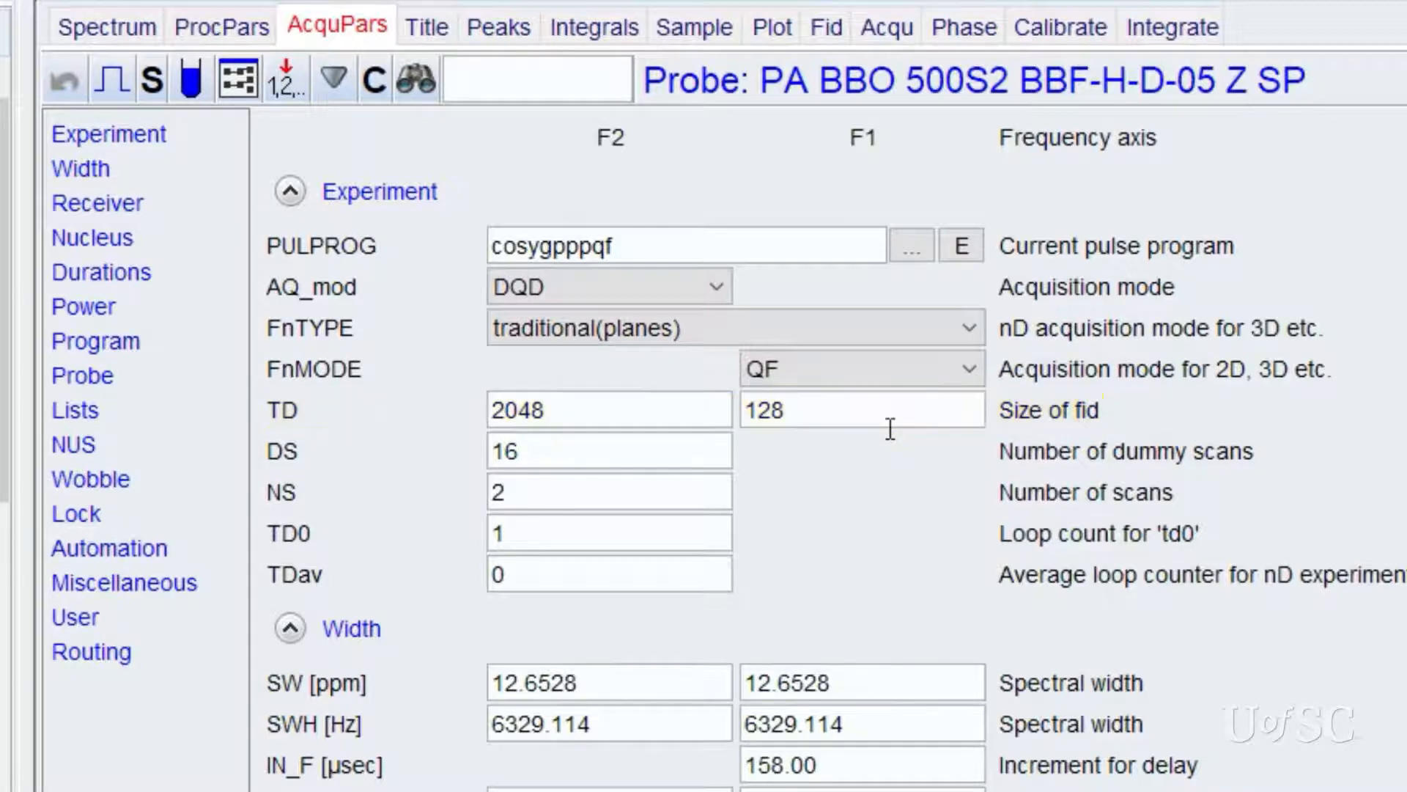
pyautogui.click(220, 27)
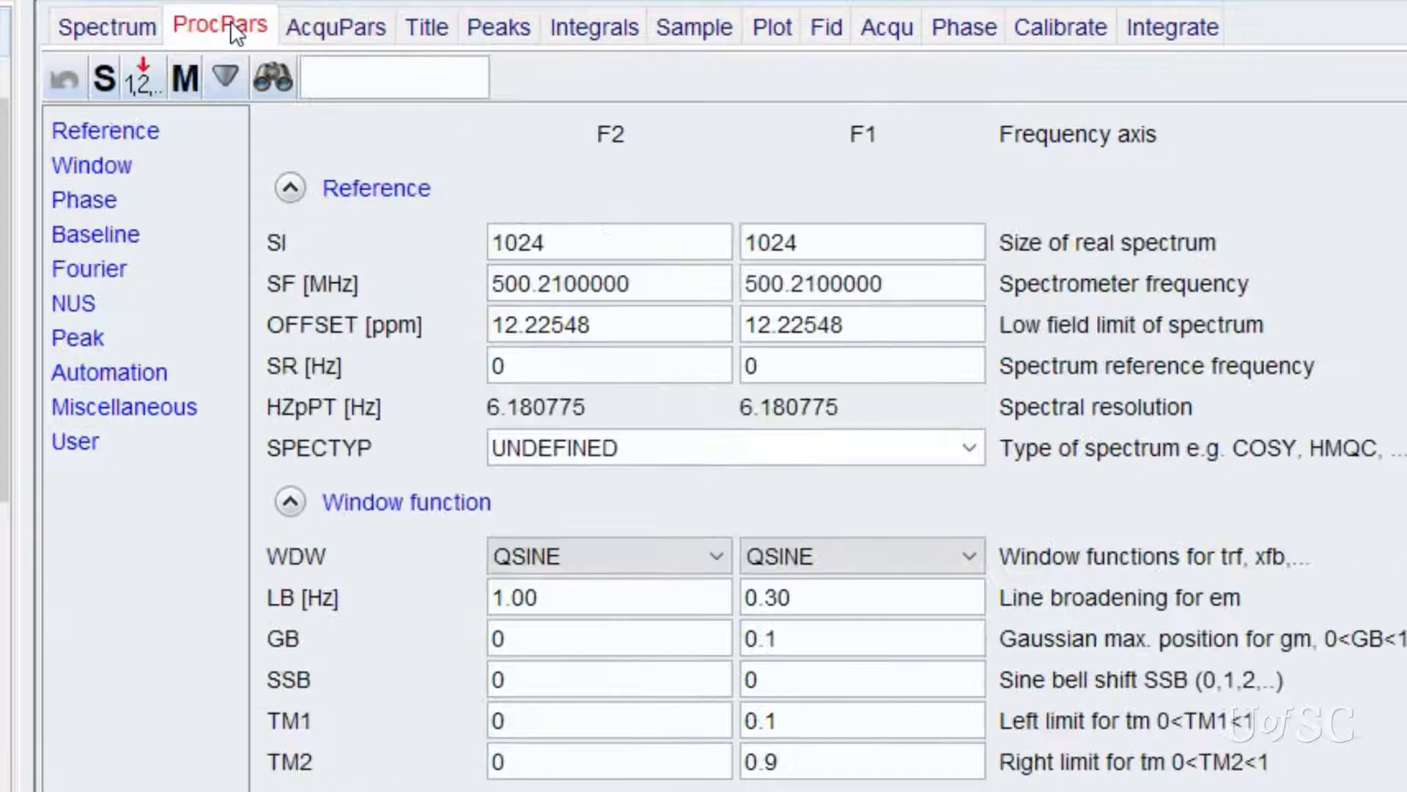
# Set the COSY spectrum size SI to 2048 in F2 and F1.
pyautogui.click(608, 240)
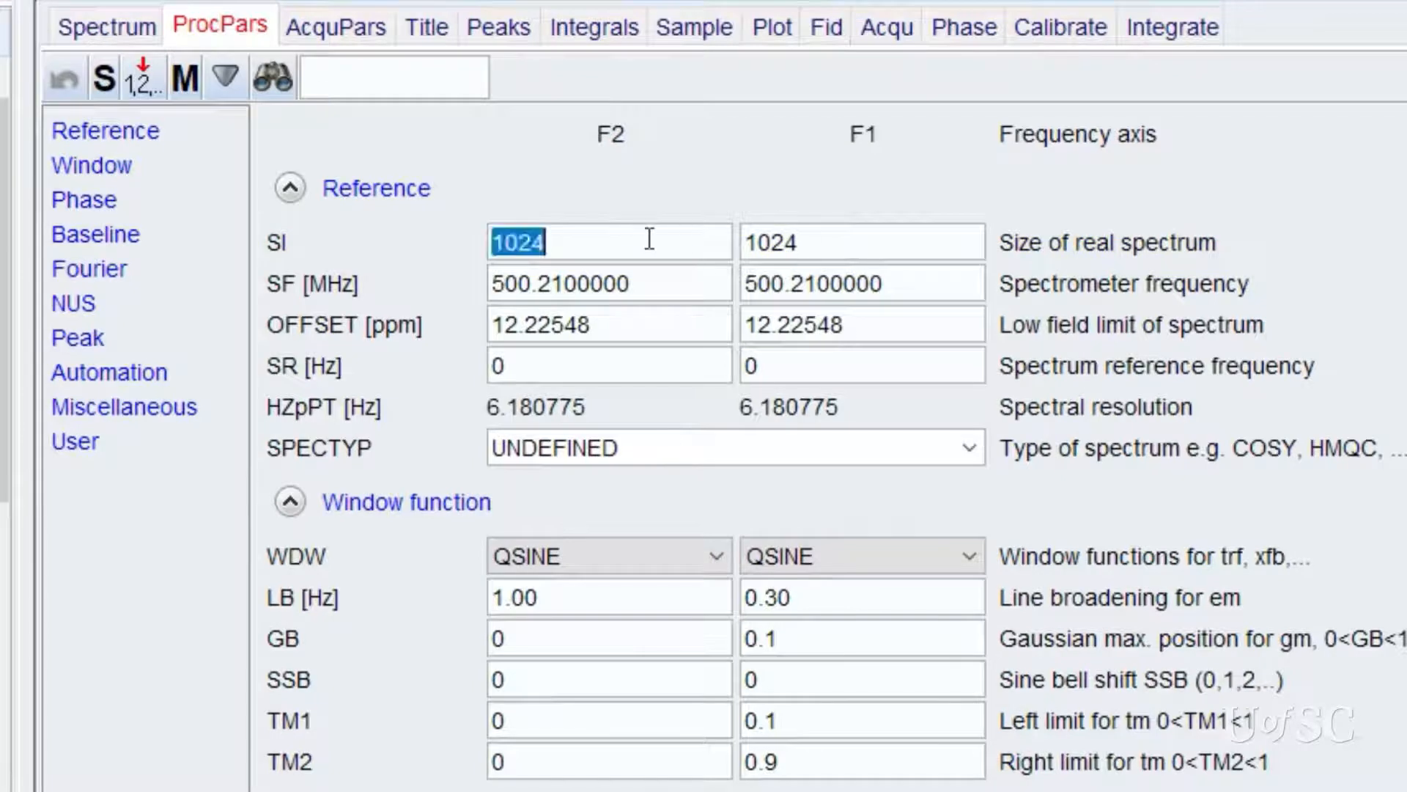
pyautogui.write('2048')
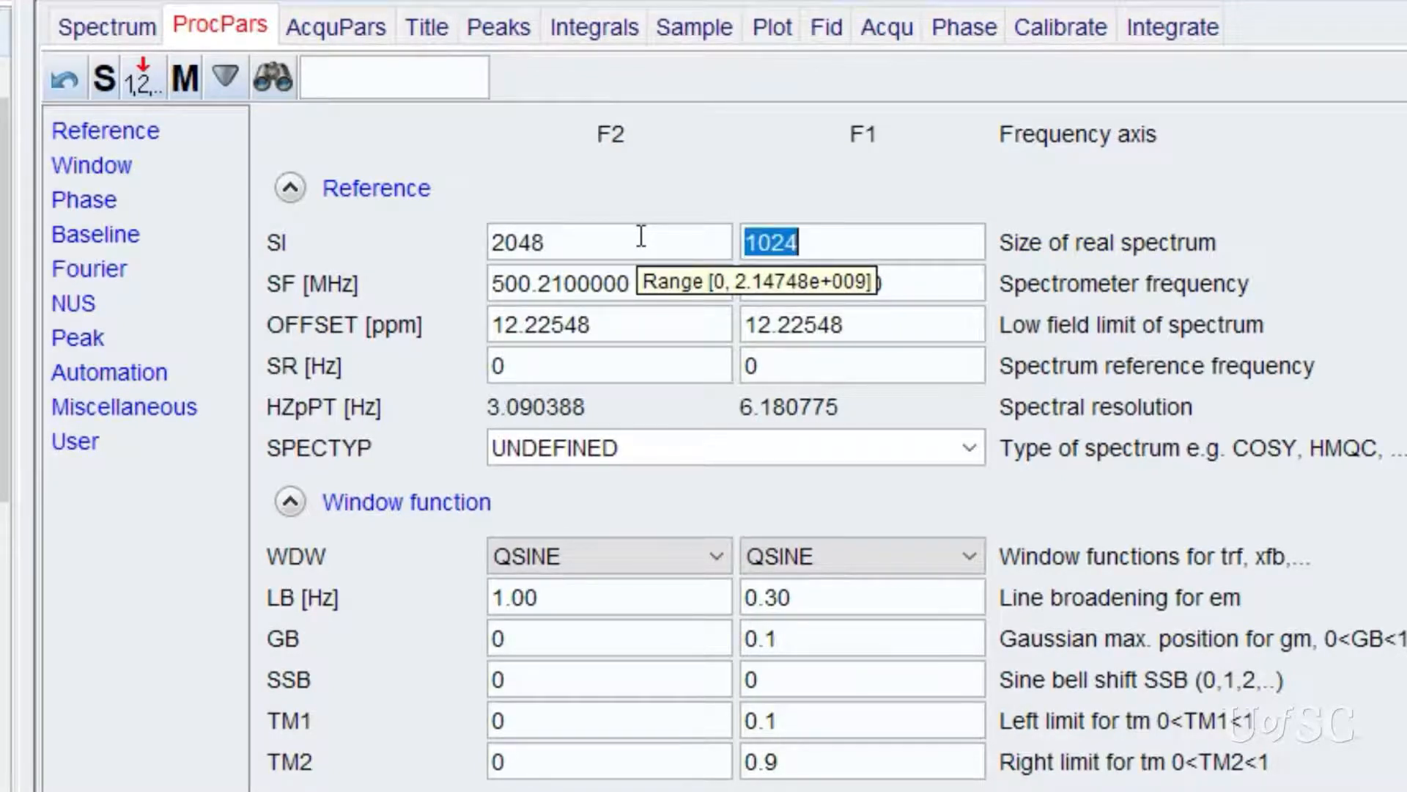
pyautogui.write('2048')
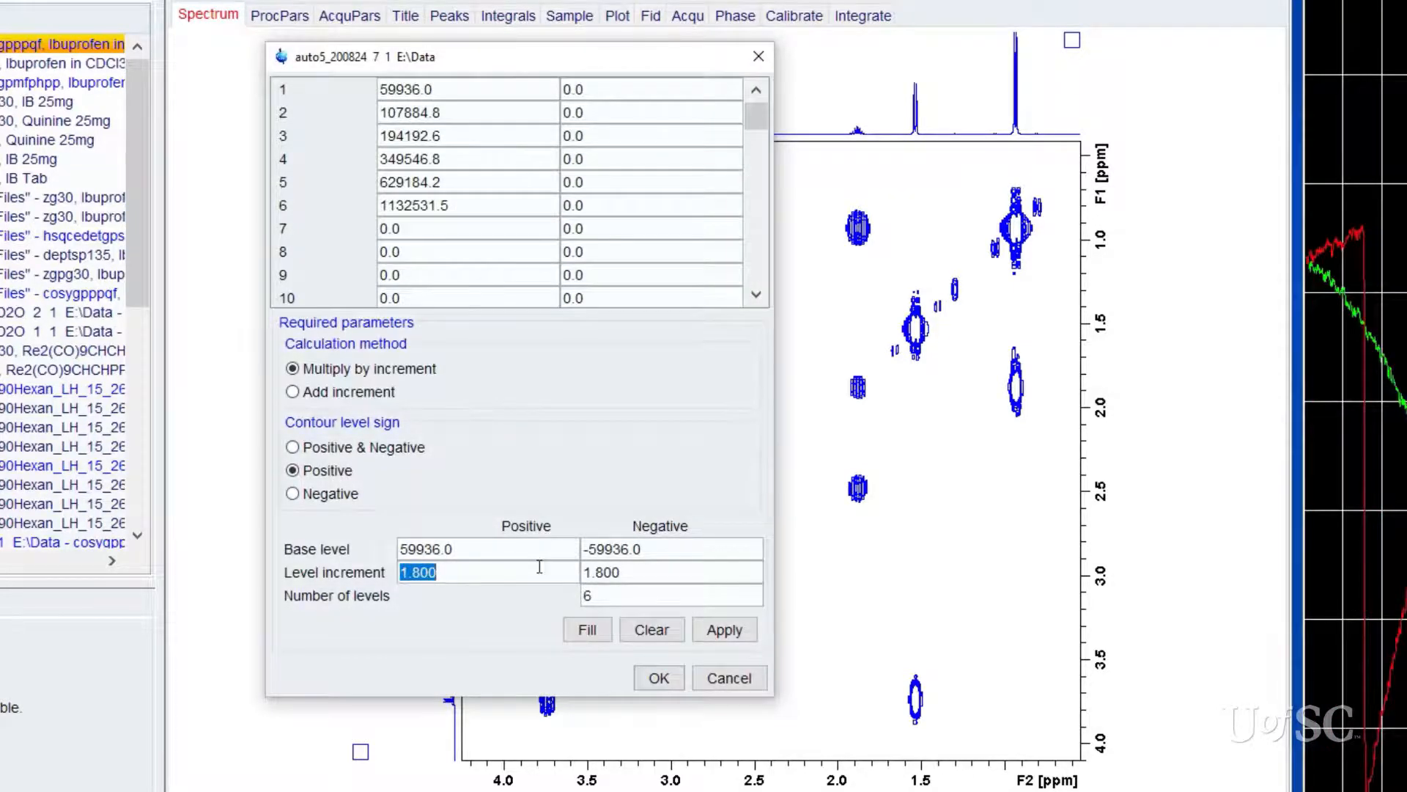
# Fill and apply 30 contour levels with a 1.6 level increment.
pyautogui.write('1.6')
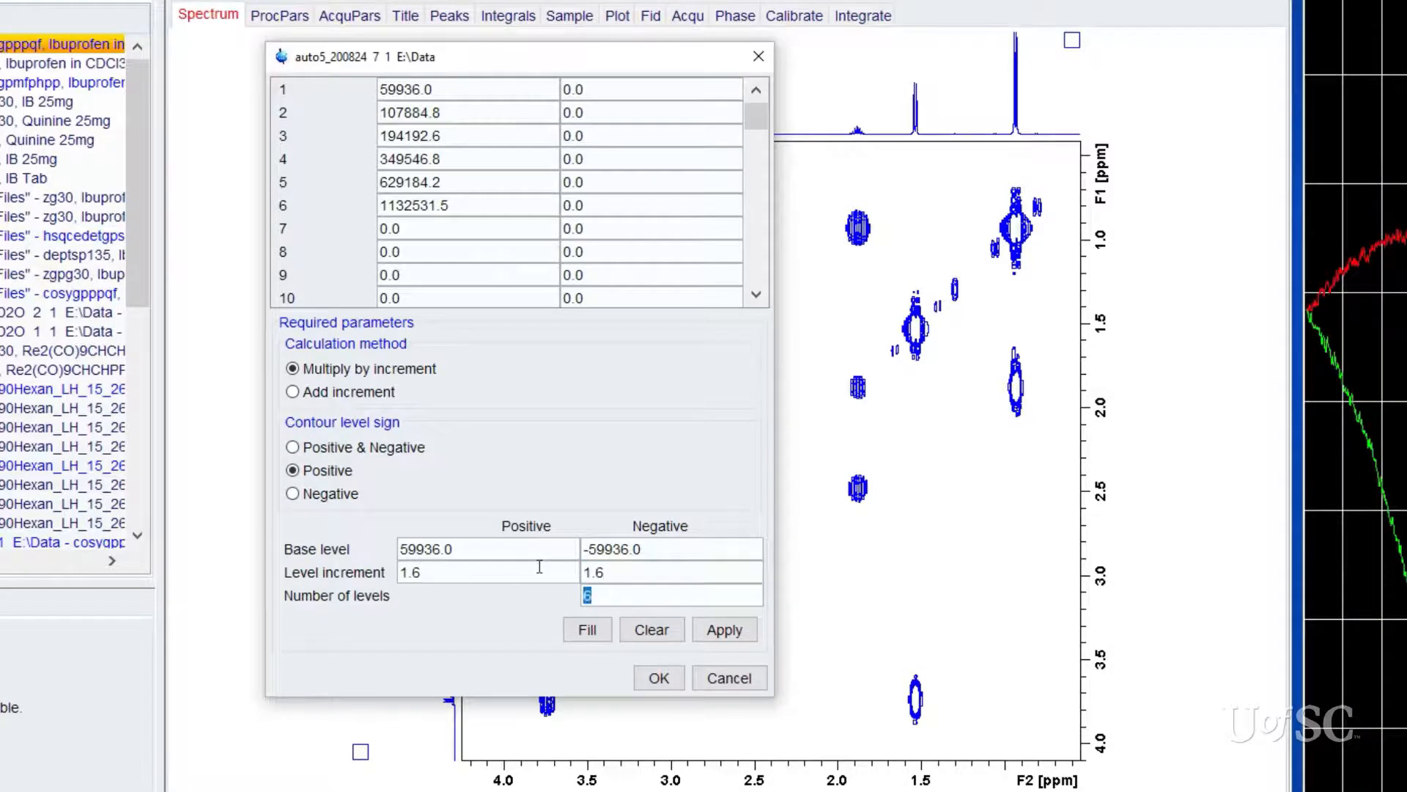
pyautogui.write('30')
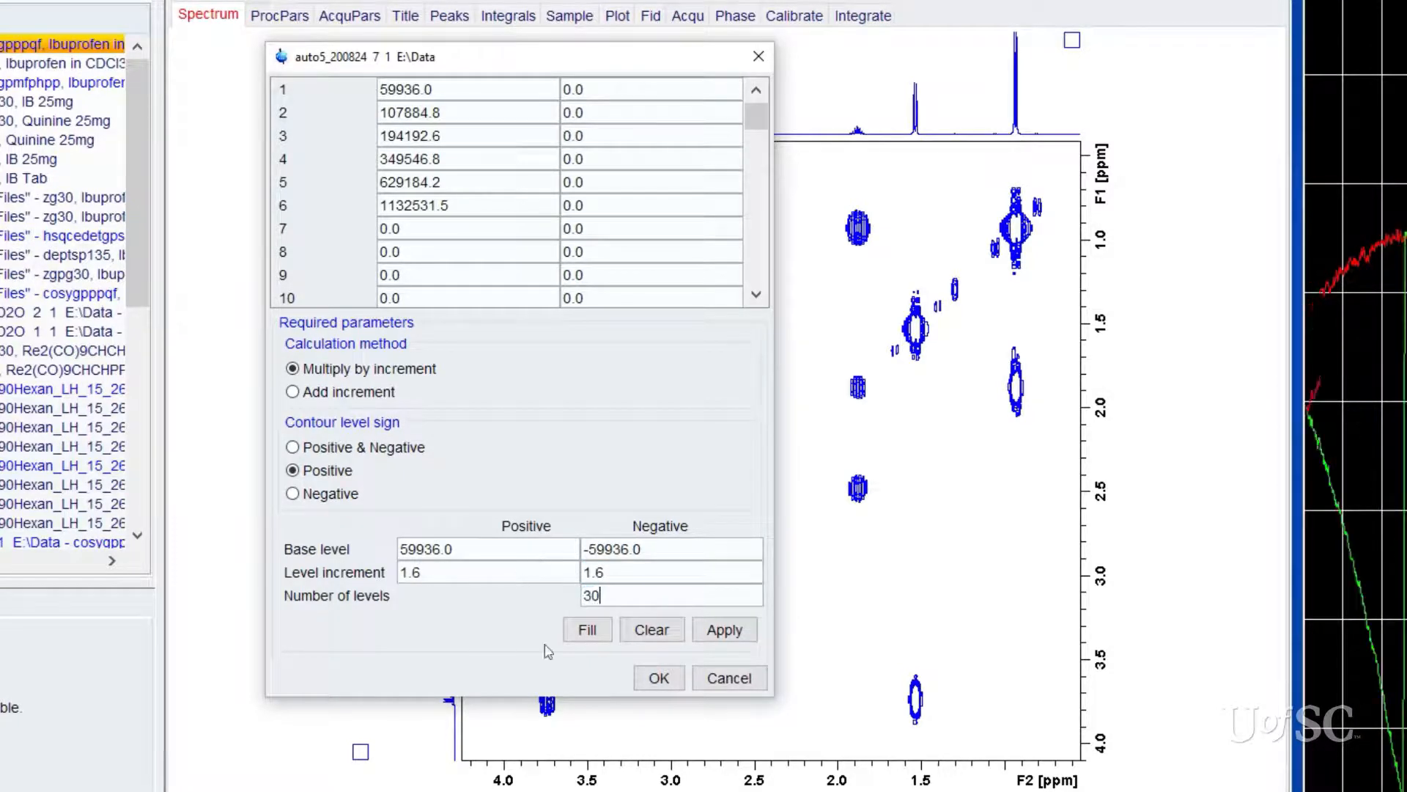
pyautogui.click(724, 629)
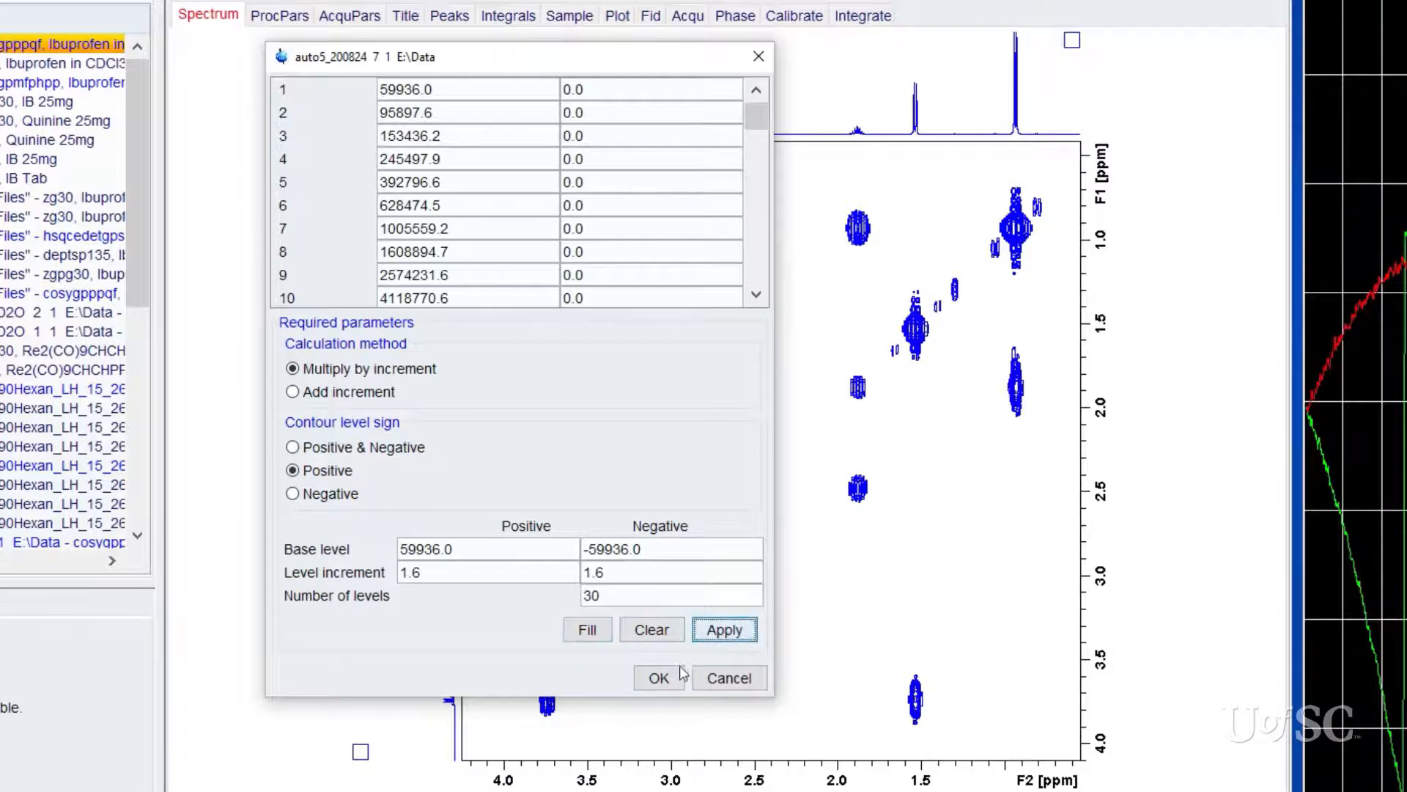
pyautogui.click(658, 677)
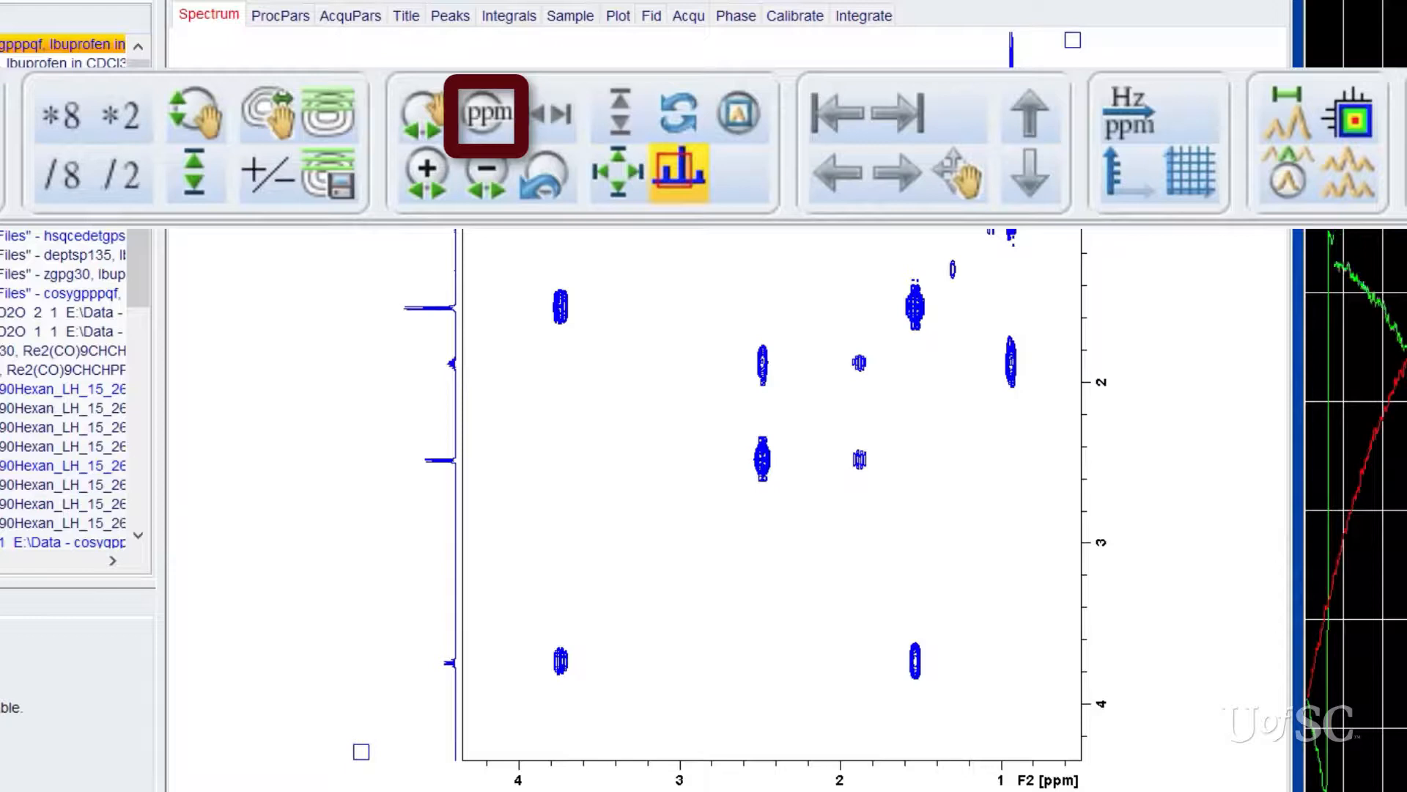
# Zoom the COSY to exactly 9 to 0 ppm in both F2 and F1.
pyautogui.click(487, 113)
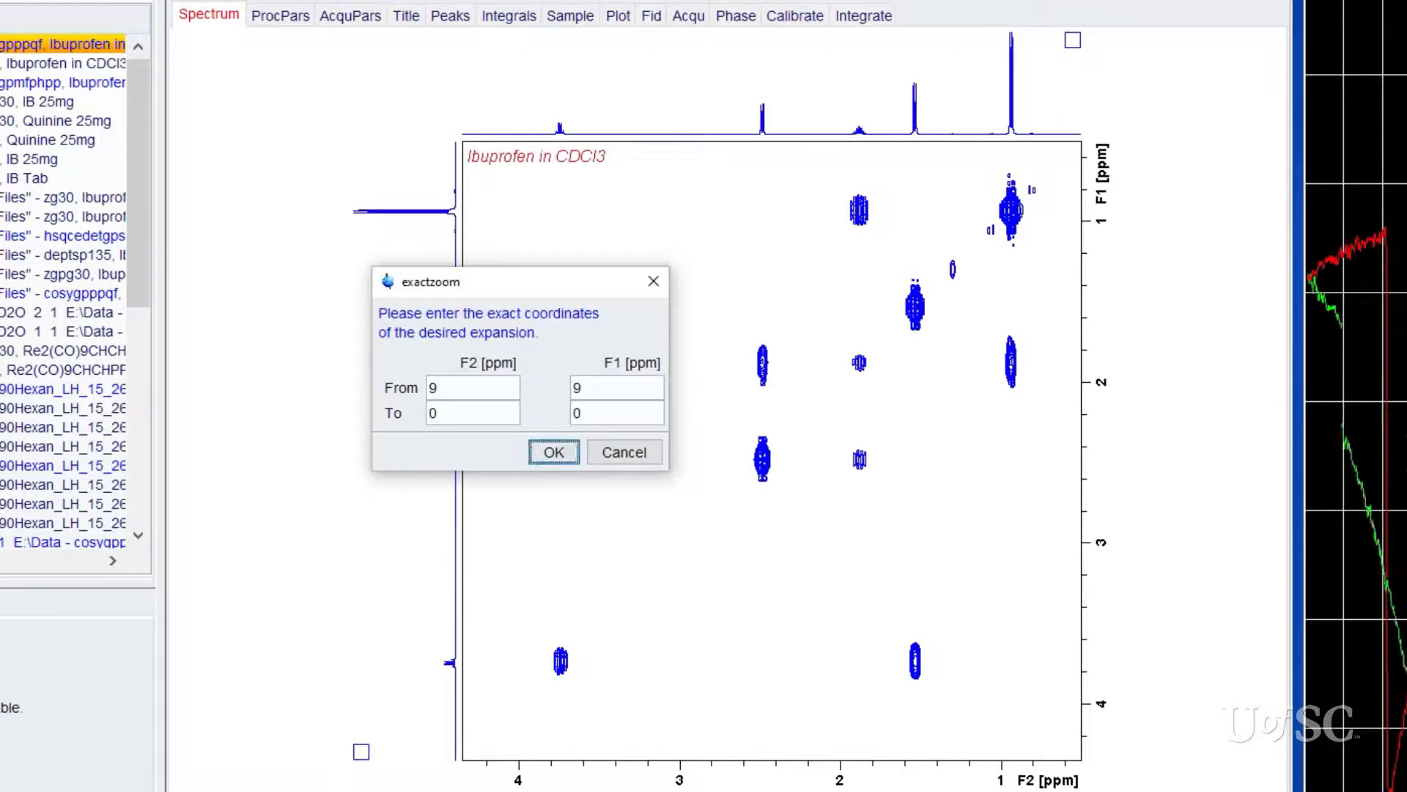
pyautogui.click(553, 451)
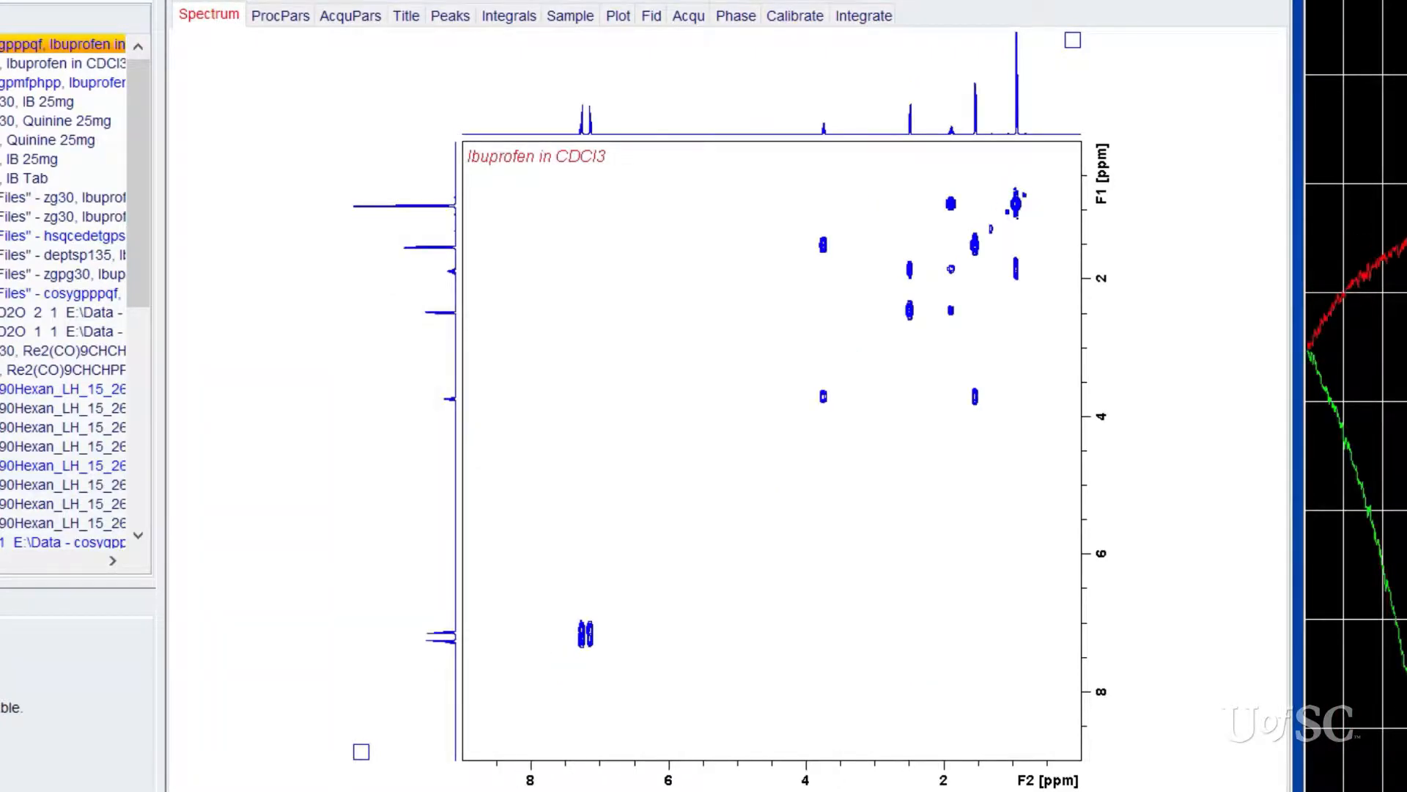
pyautogui.click(618, 15)
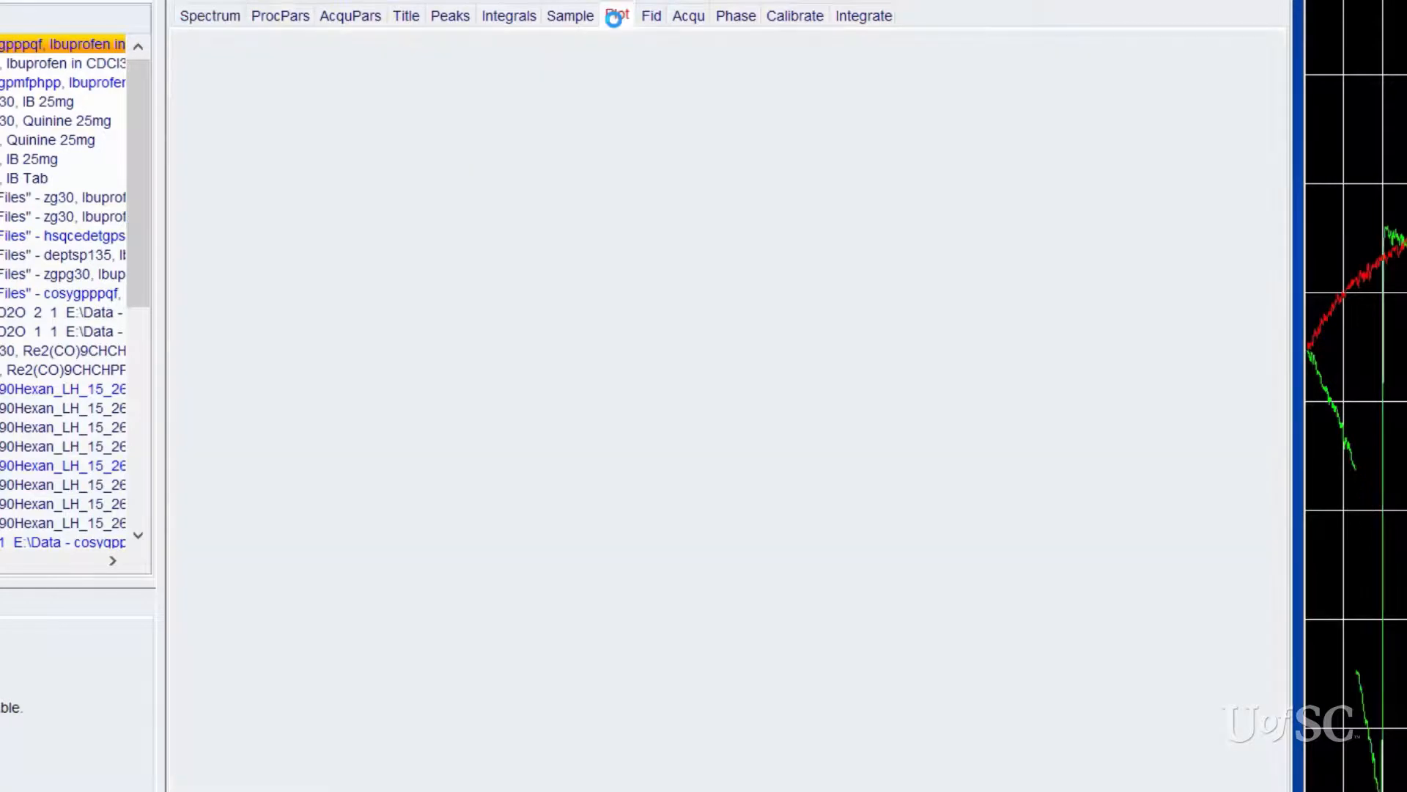
# Print the 9 to 0 ppm COSY plot layout from the Print section.
pyautogui.click(617, 15)
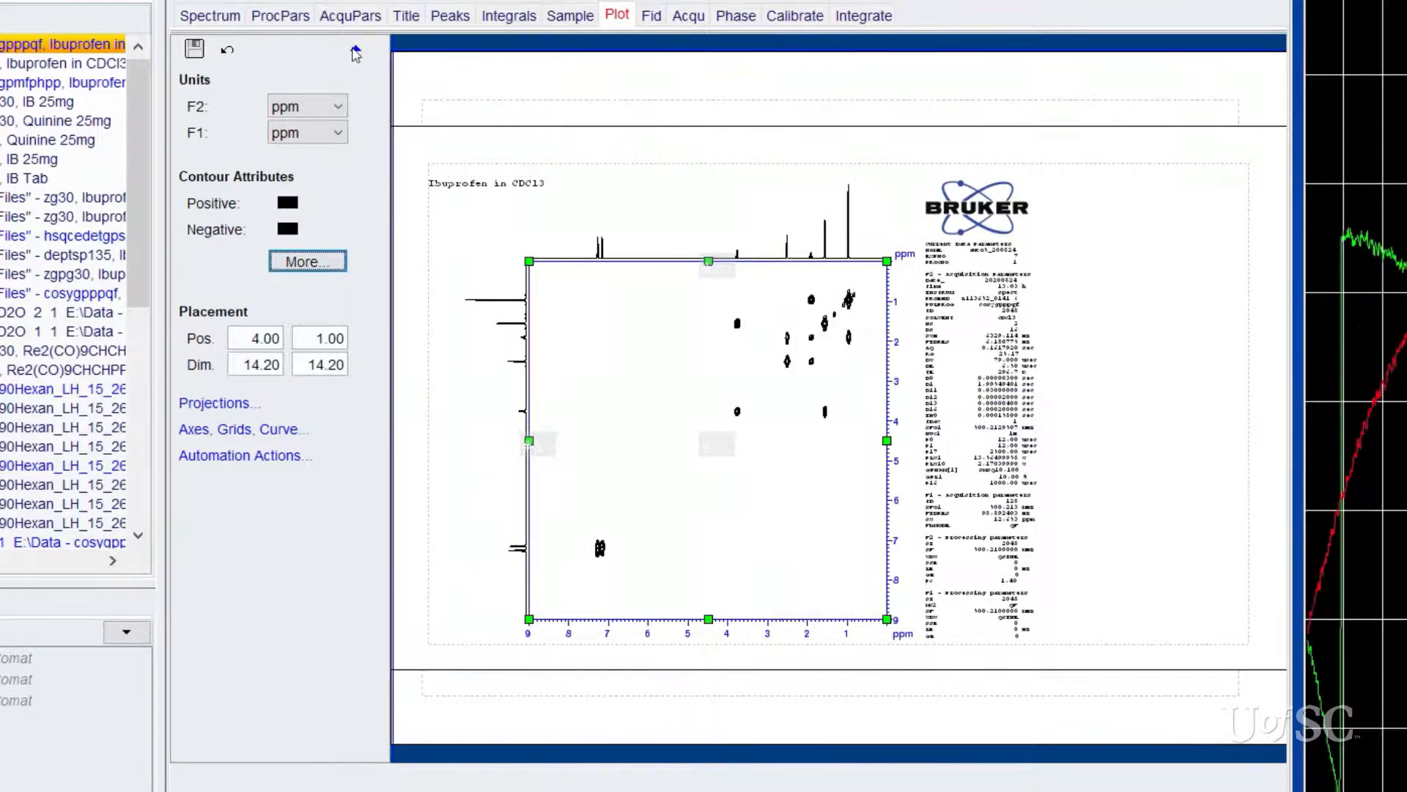
pyautogui.click(348, 142)
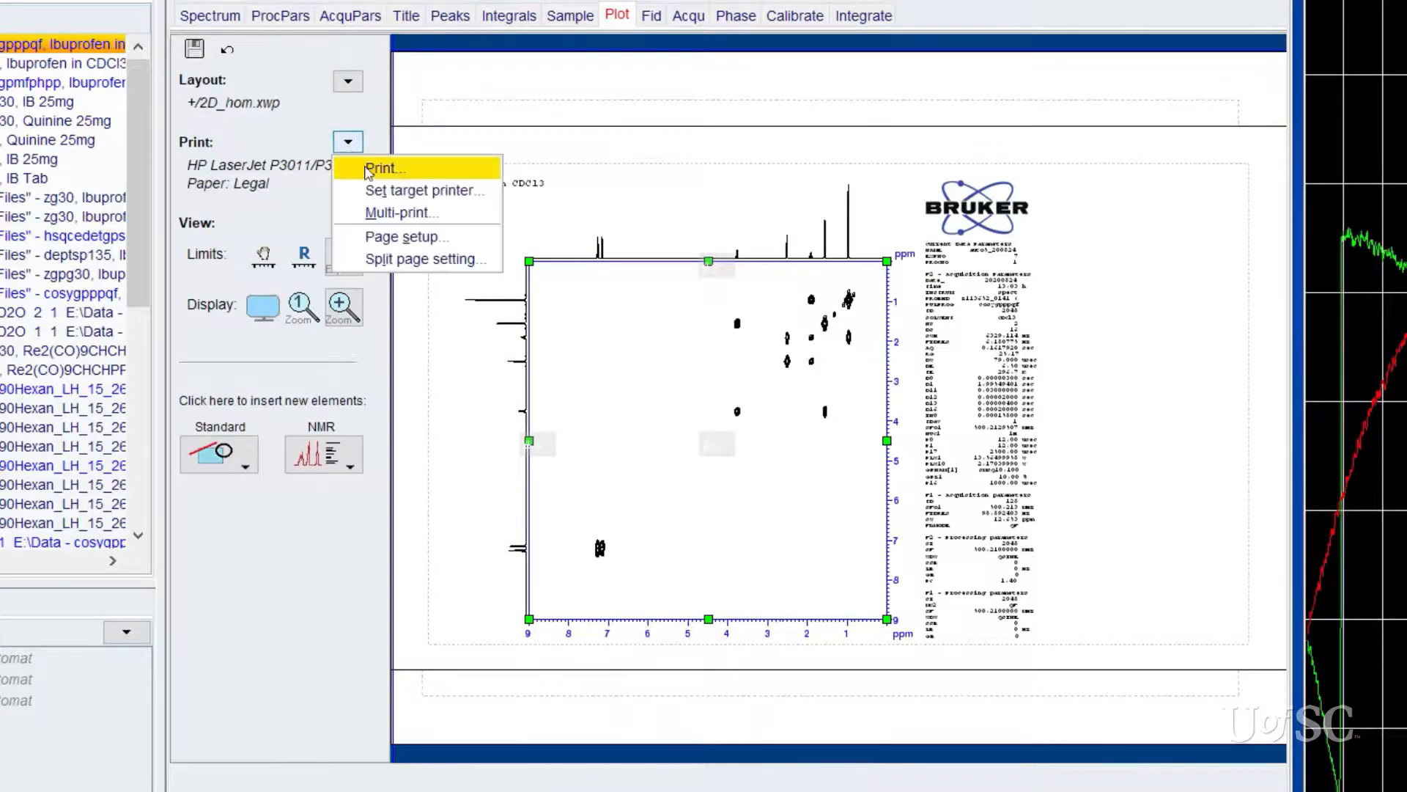
pyautogui.click(384, 167)
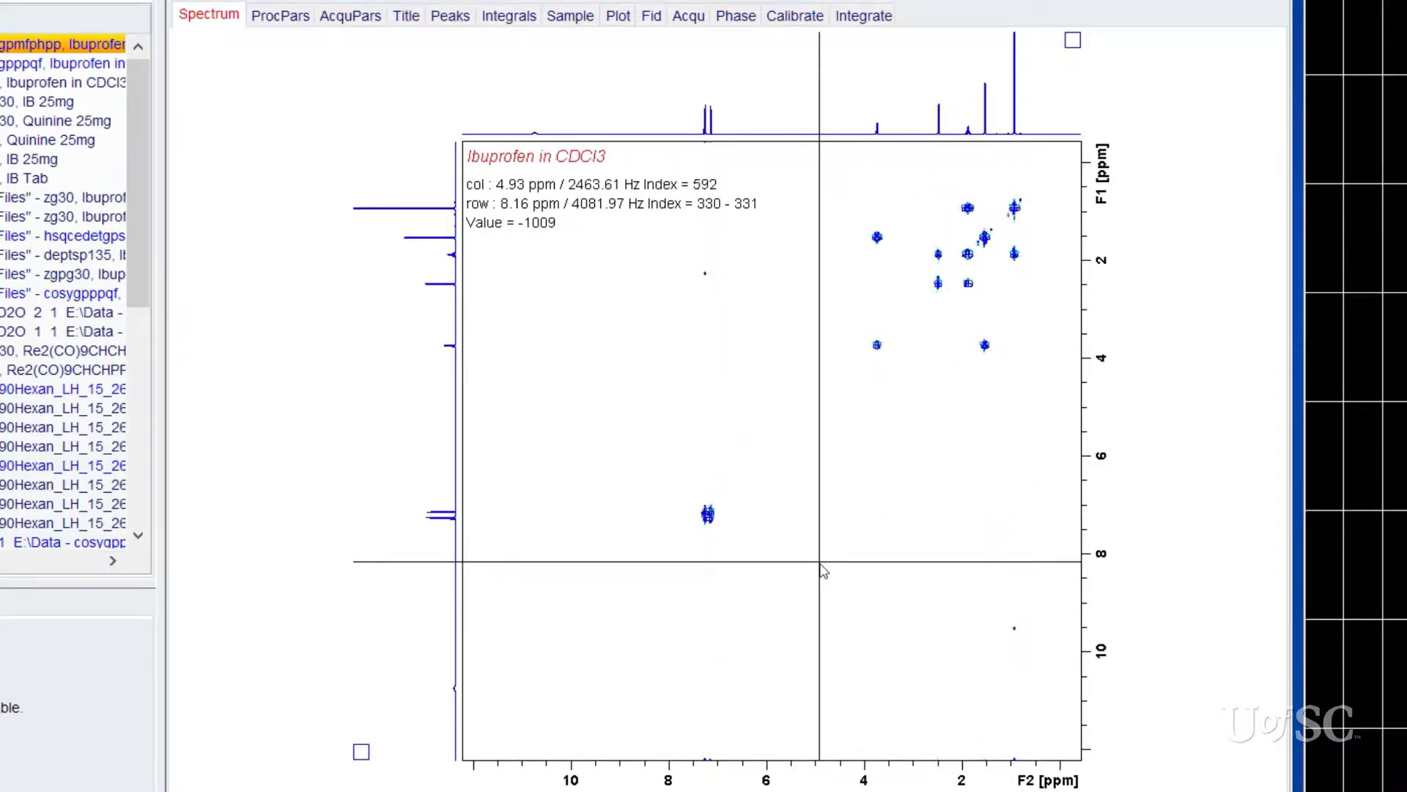
pyautogui.moveTo(698, 557)
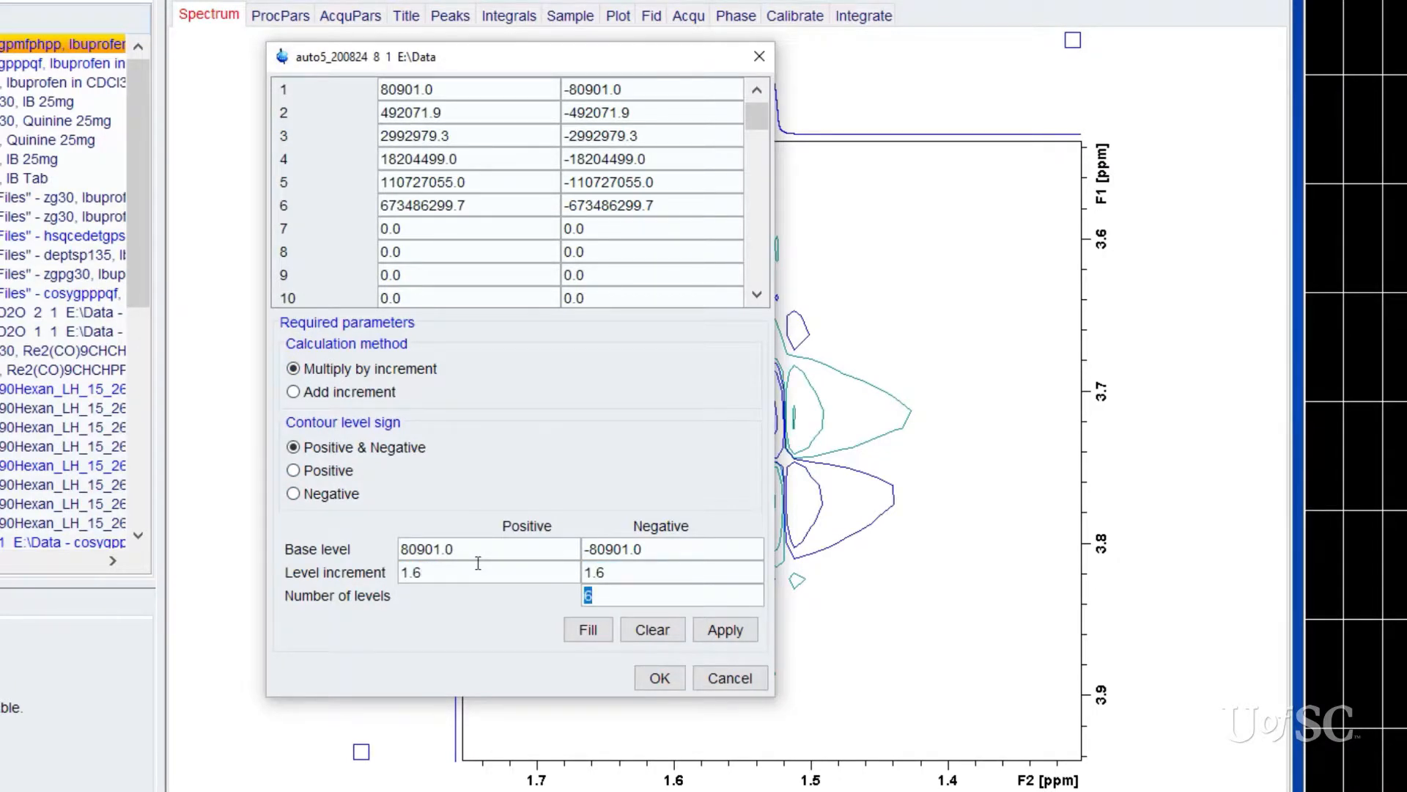
# Fill and apply 30 positive and negative contour levels at a 1.6 increment.
pyautogui.click(588, 628)
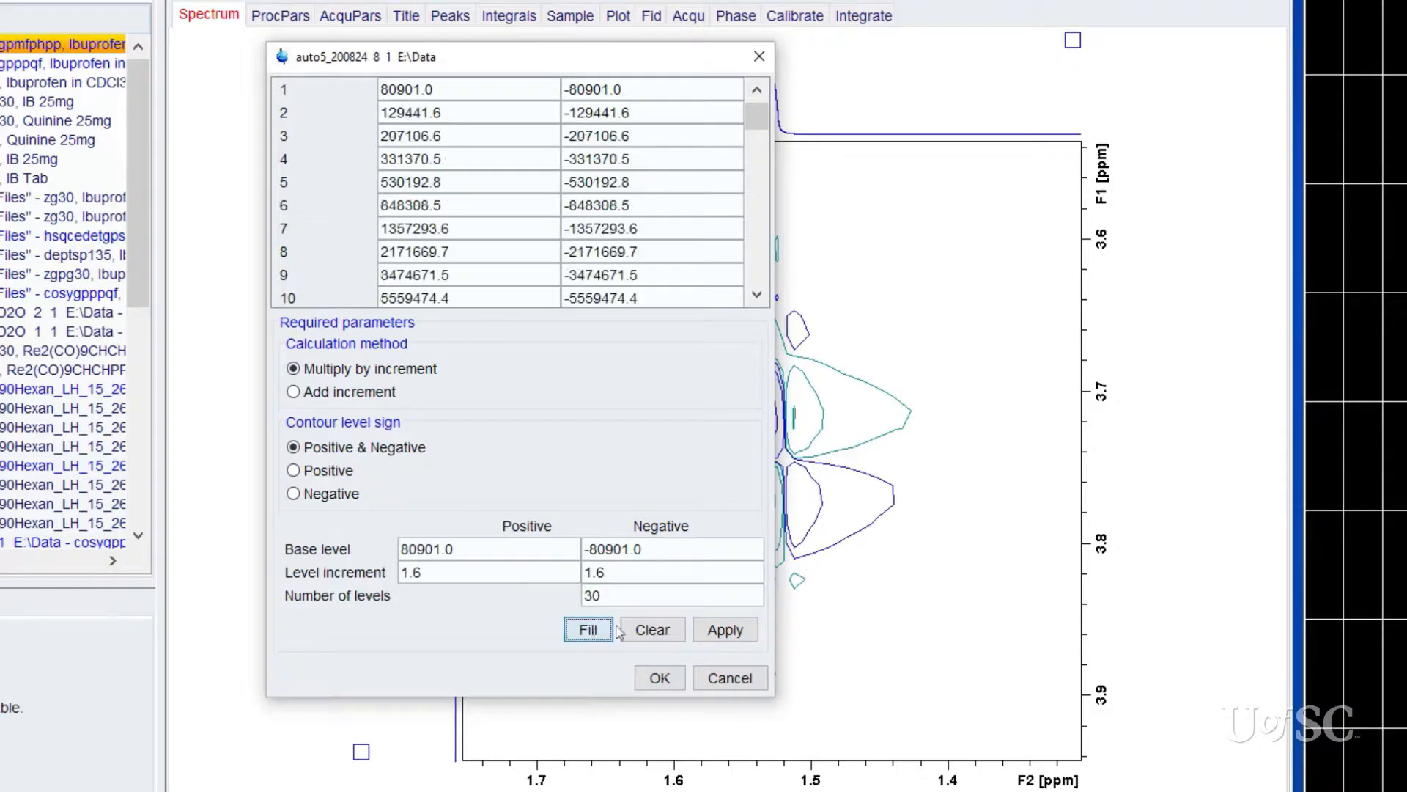
pyautogui.click(658, 677)
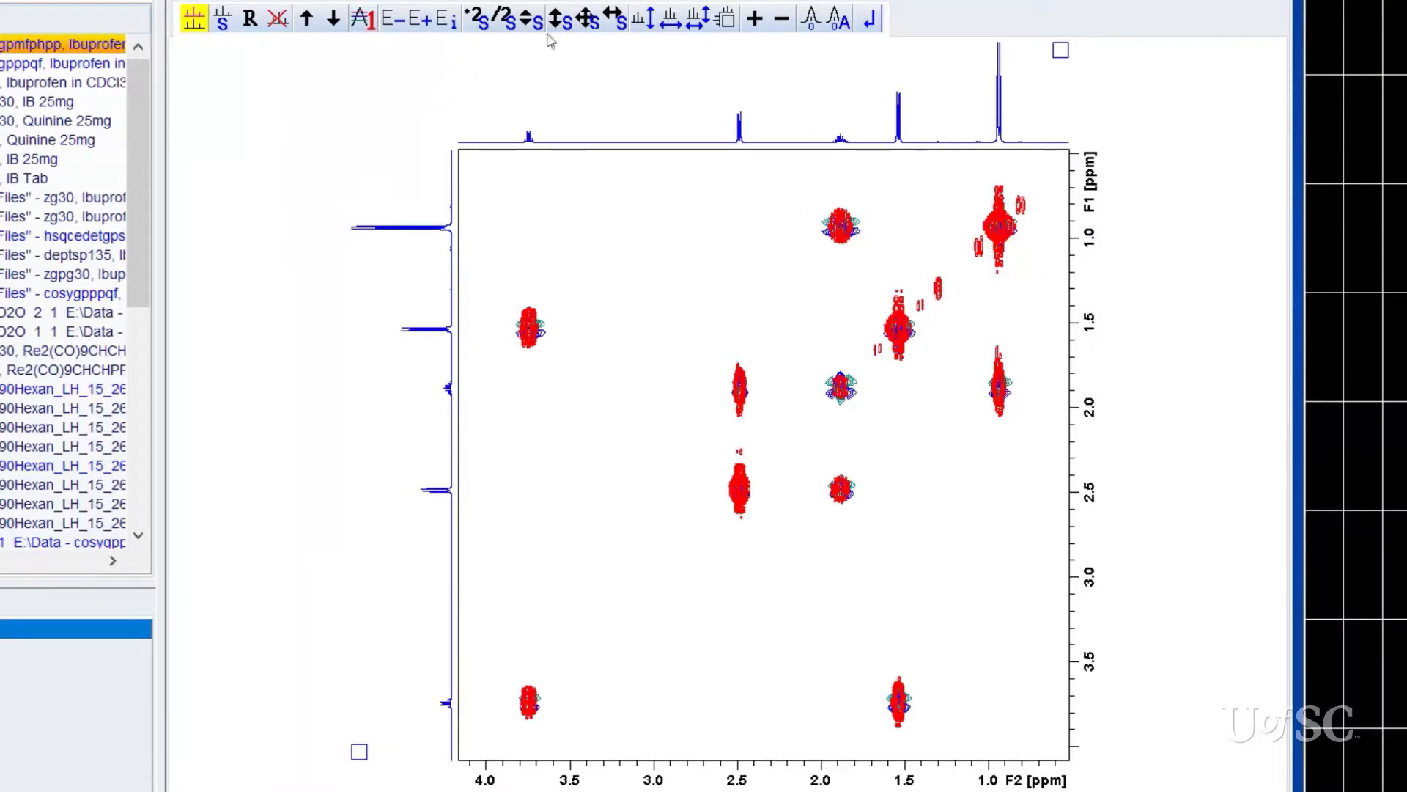
# Enter 2D phase correction mode for the phase-sensitive COSY.
pyautogui.click(584, 19)
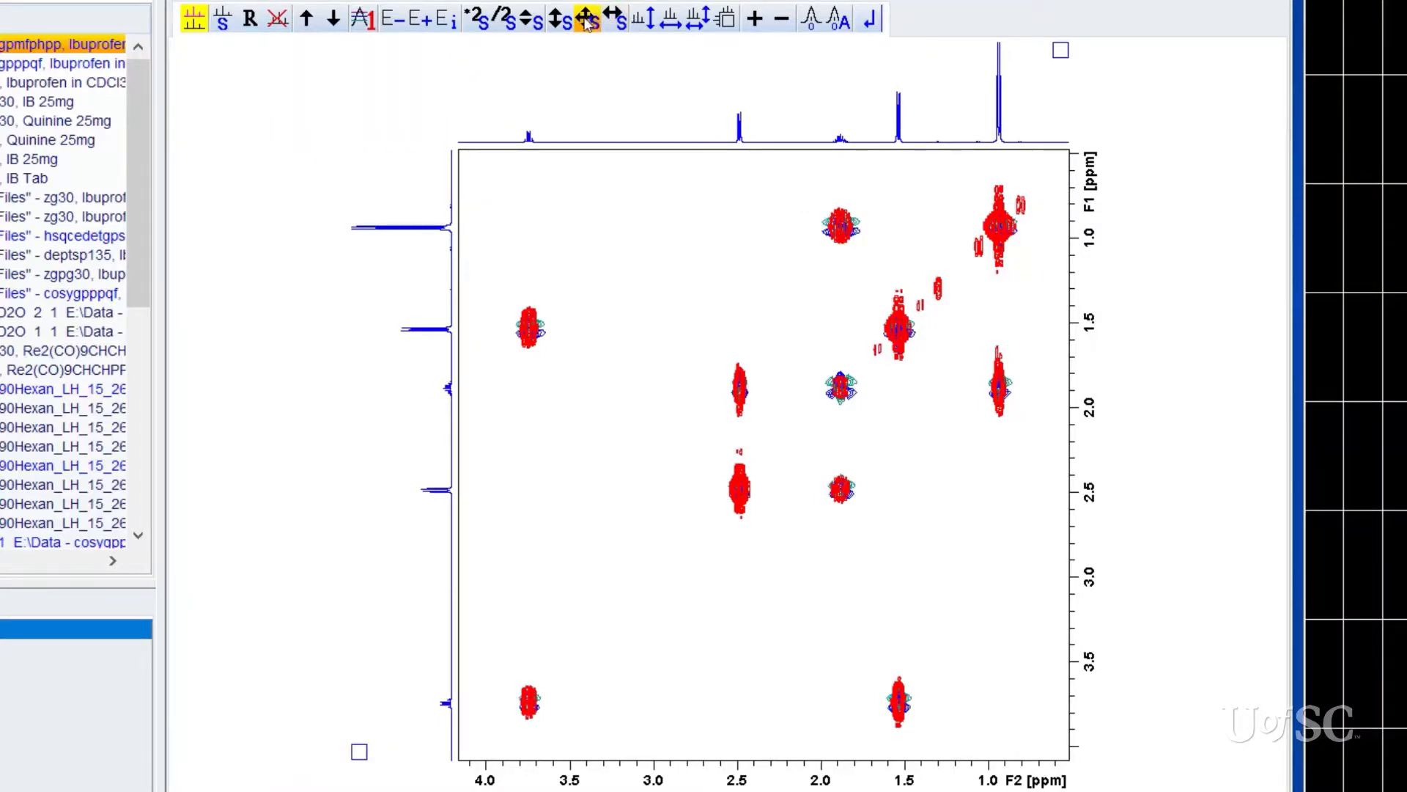